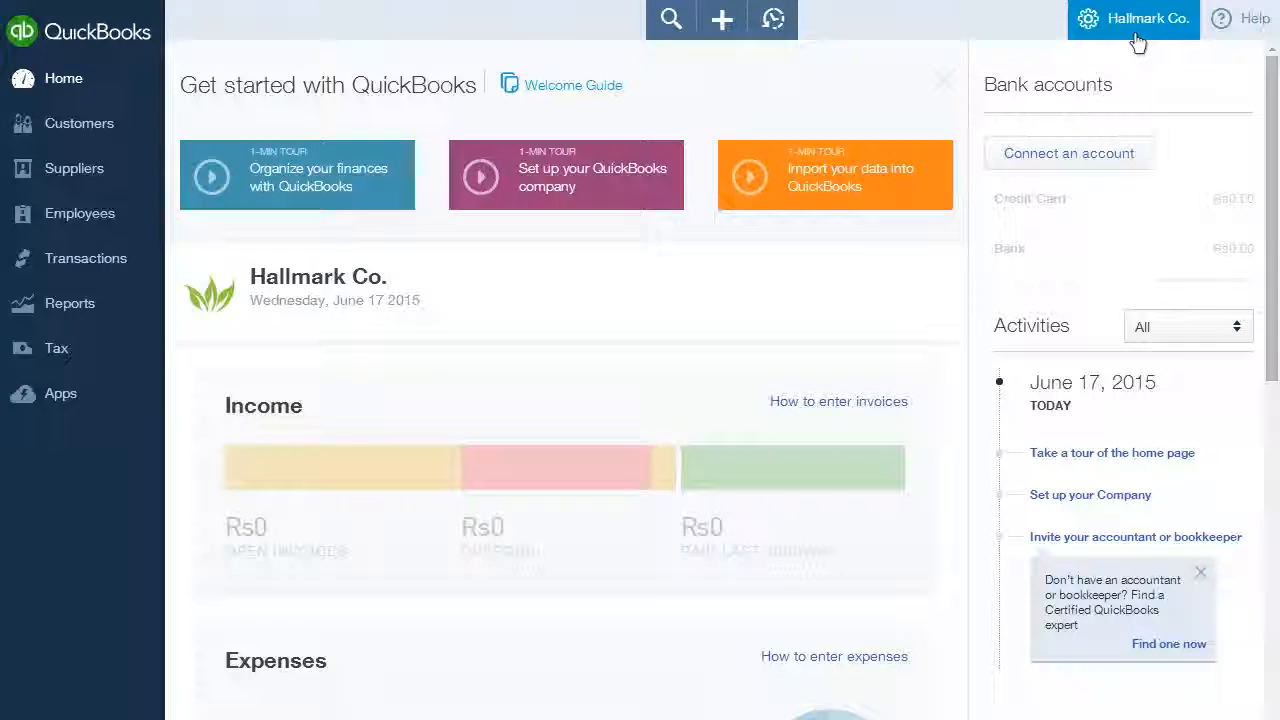
Bring up the gear menu with settings, lists, tools and company options for Hallmark Co
left_click(1132, 18)
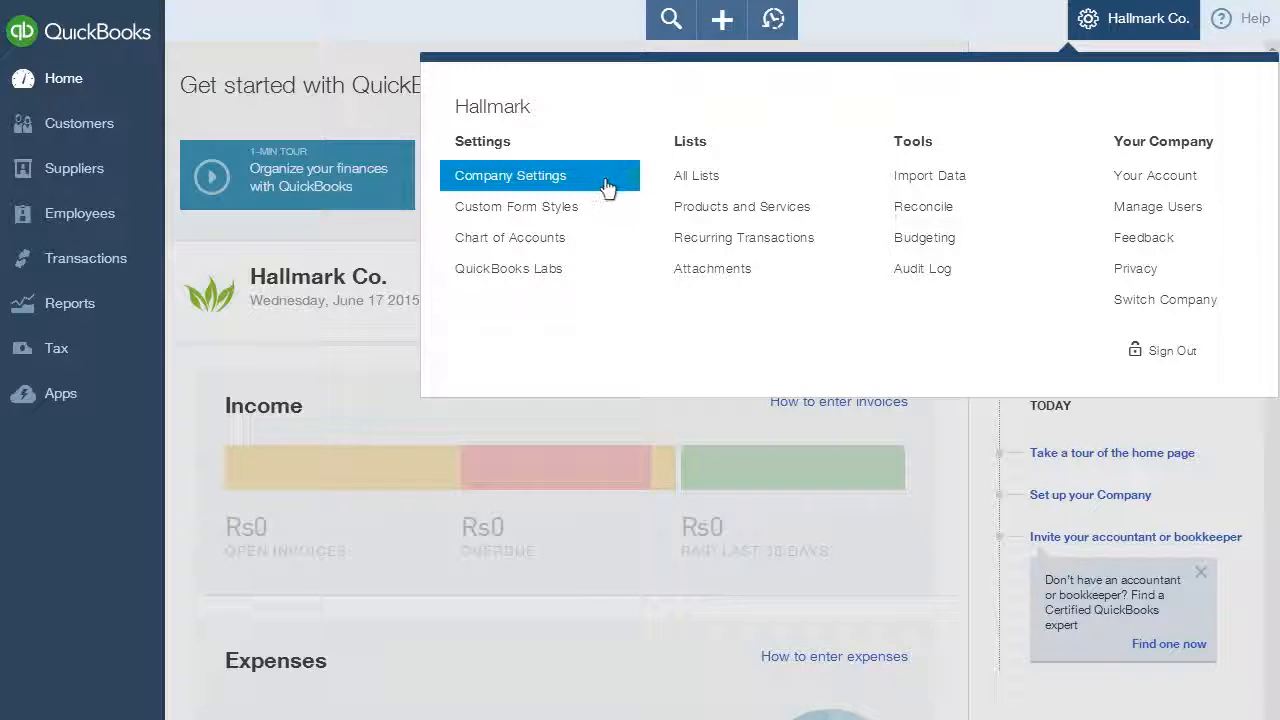
Show the Company settings page with contact info, accrual accounting, categories and currency
left_click(510, 176)
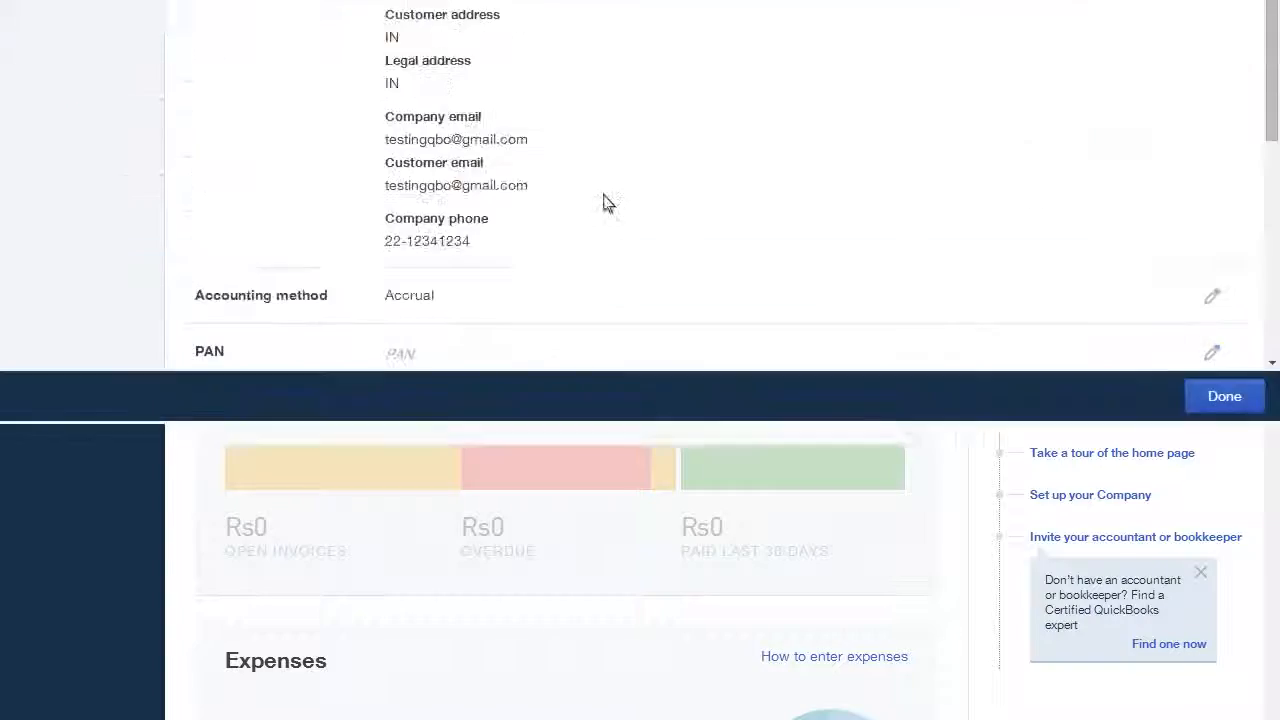
scroll("up", 3)
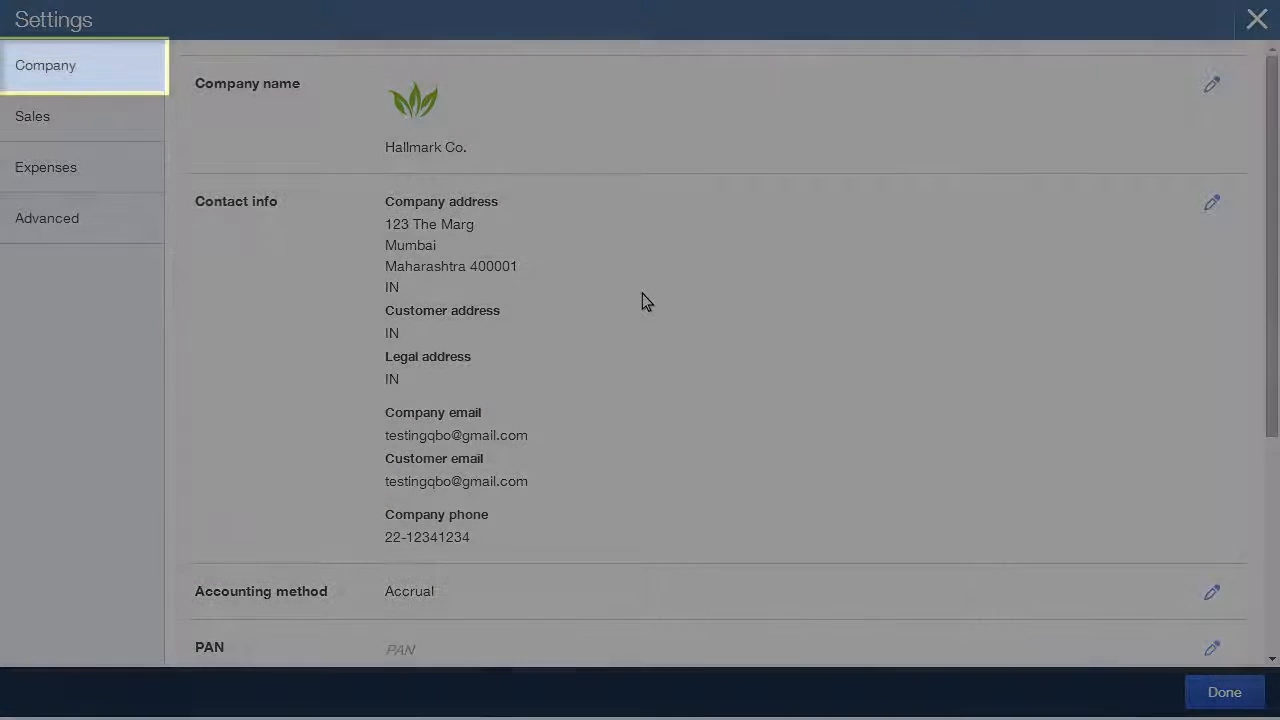
left_click(400, 114)
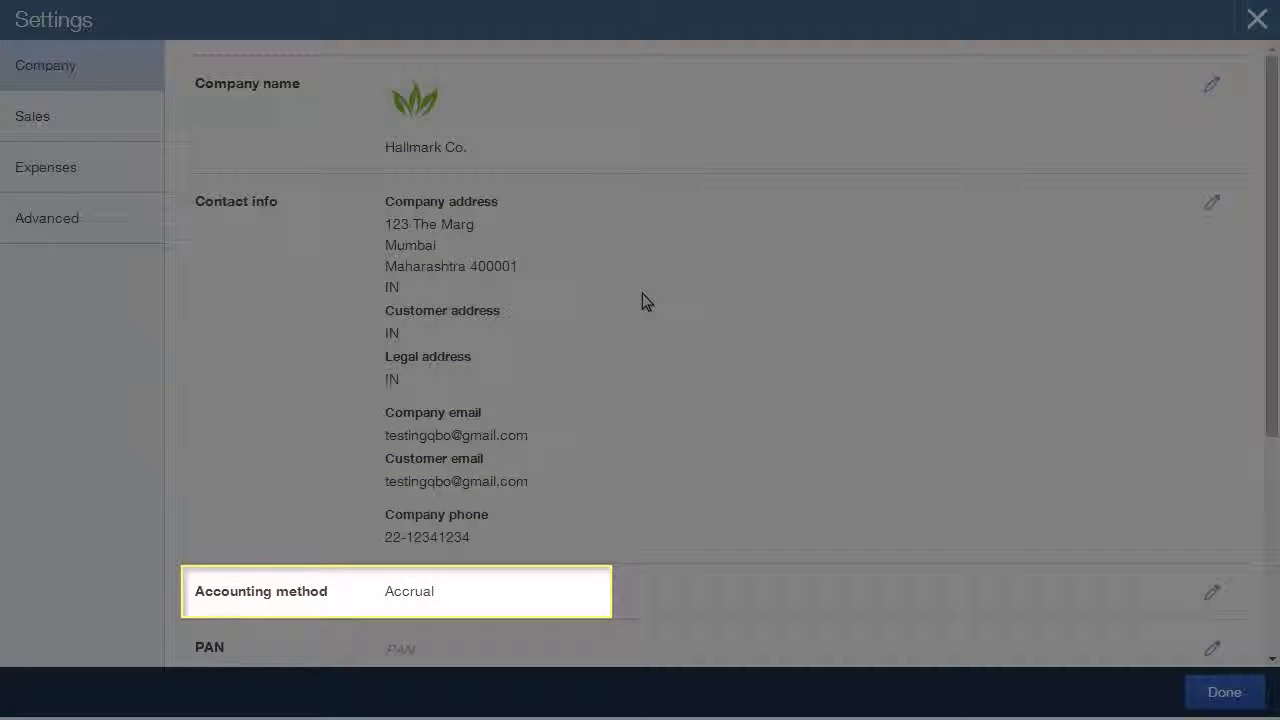
scroll("down", 3)
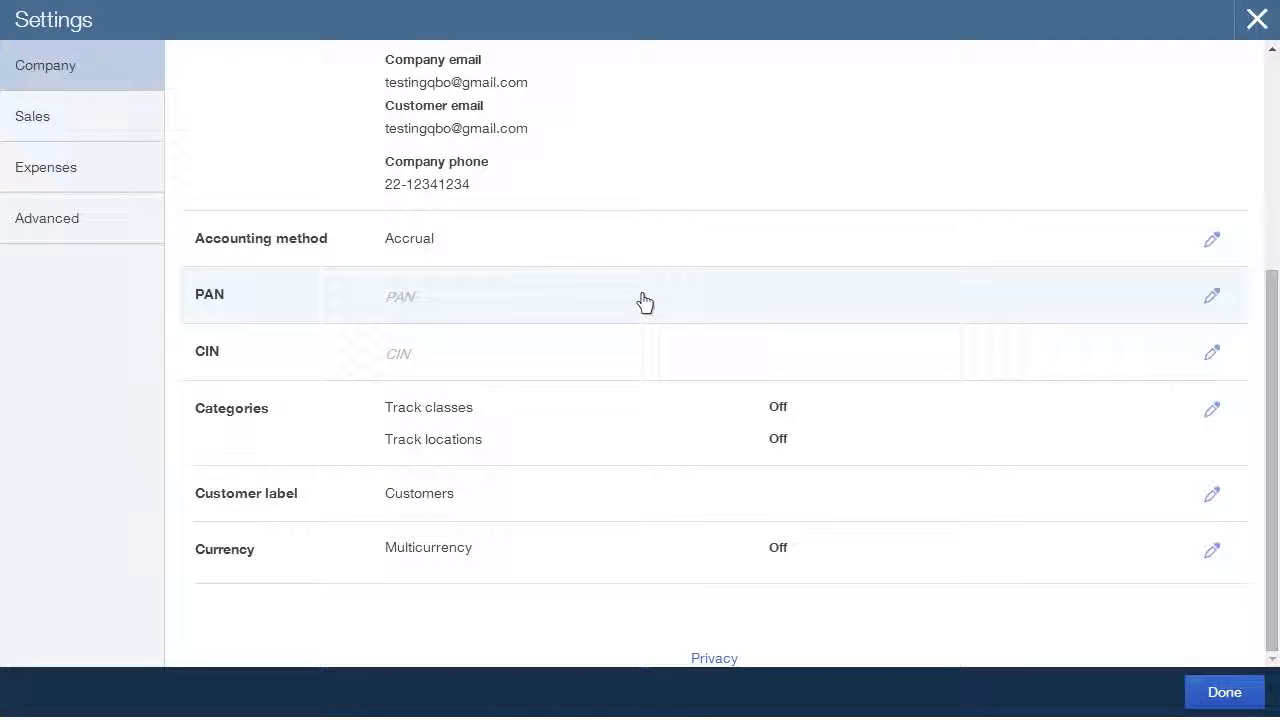
Enable Track classes and Track locations under Categories and save
left_click(1212, 408)
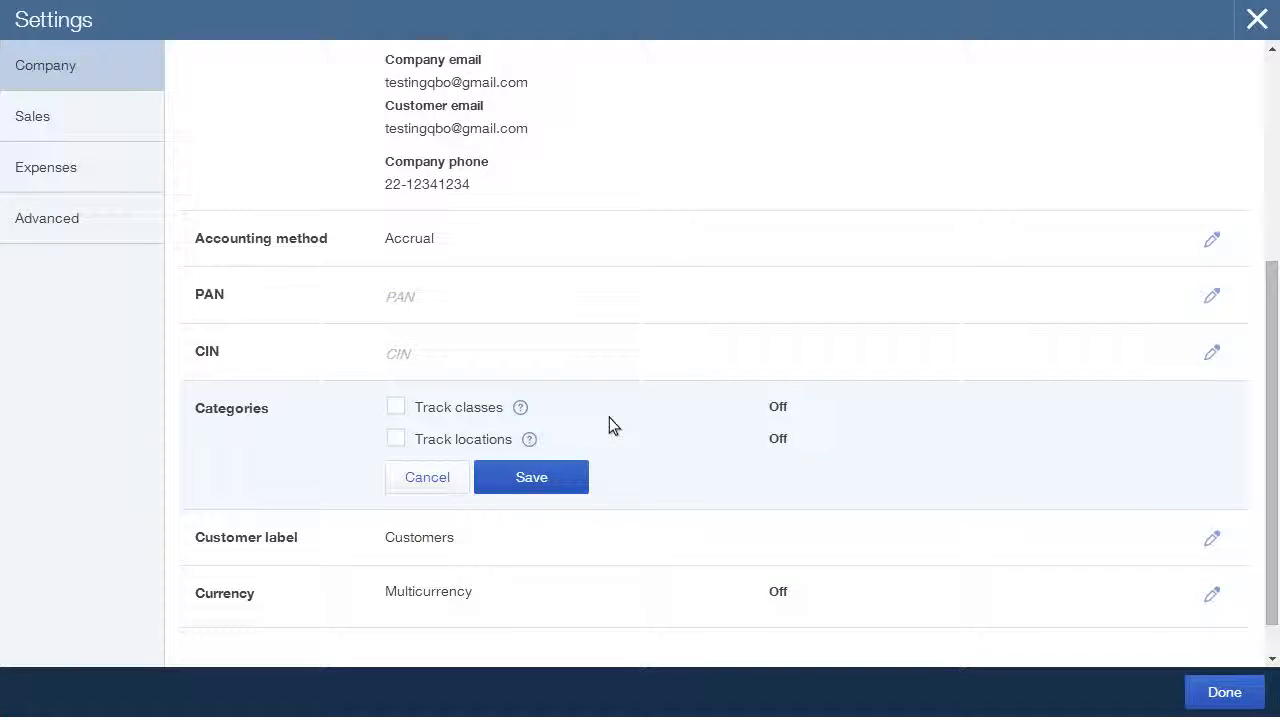
mouse_move(458, 392)
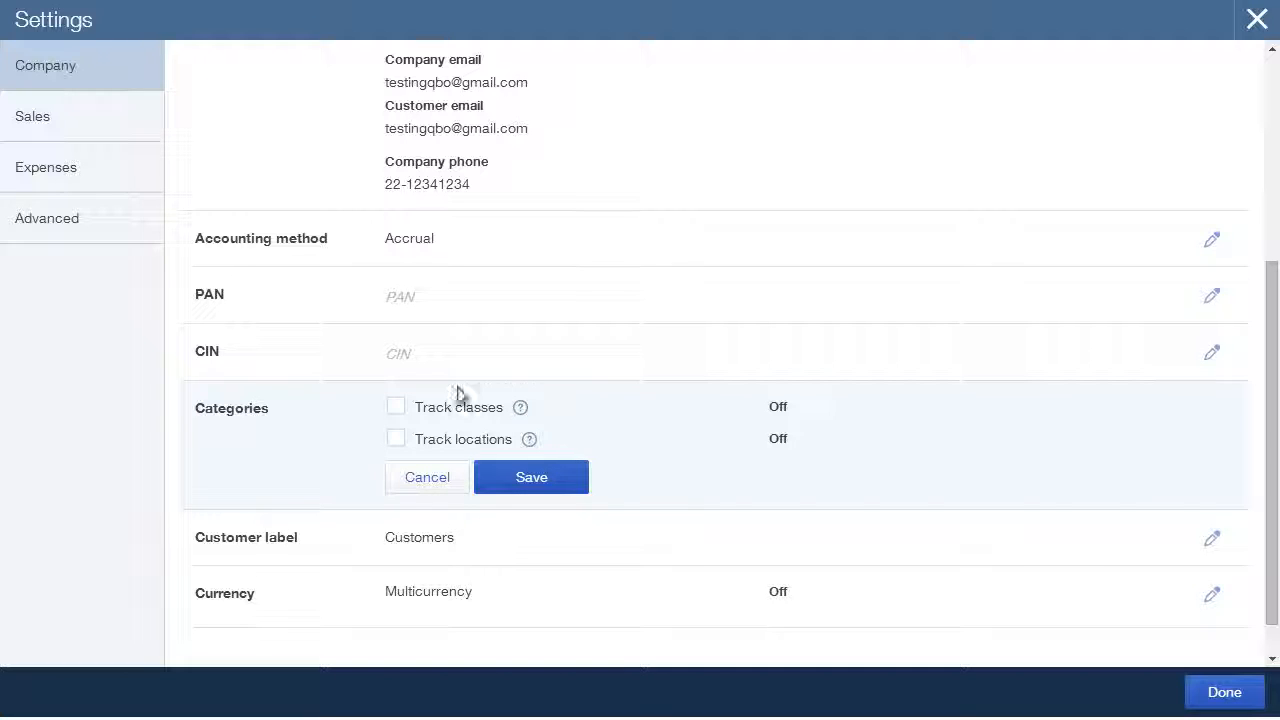
left_click(396, 406)
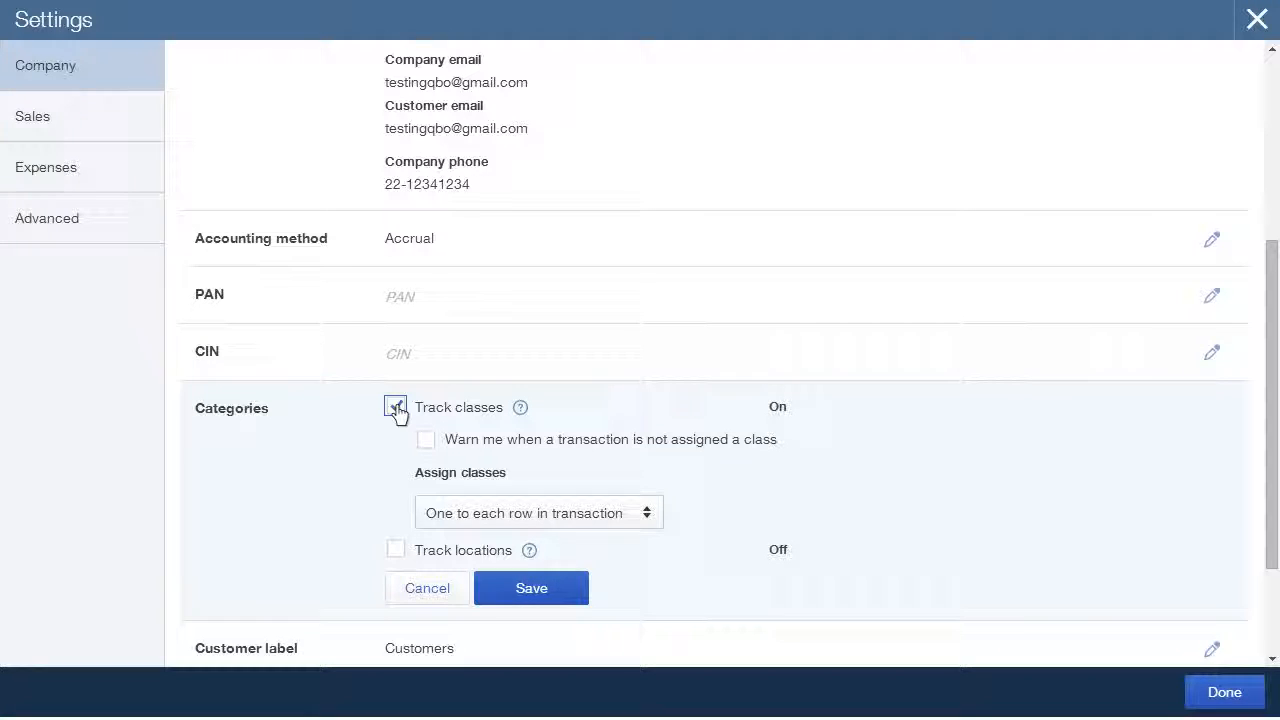
left_click(396, 548)
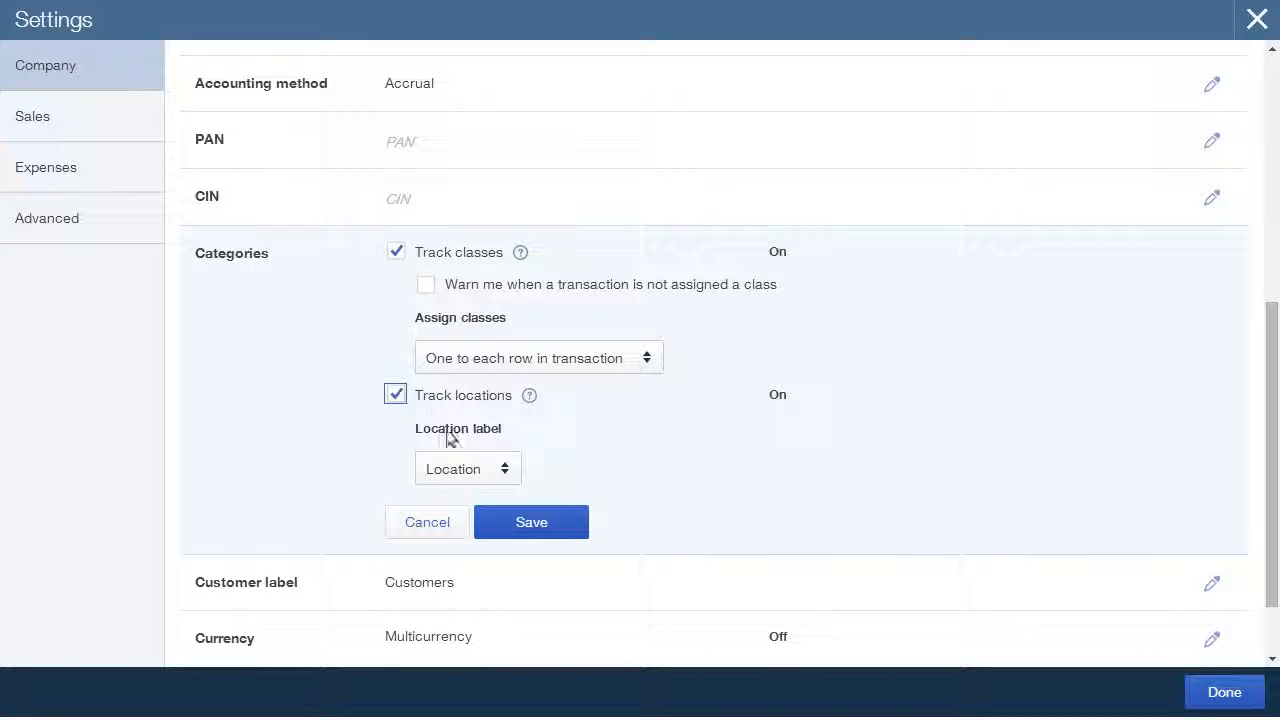
left_click(532, 522)
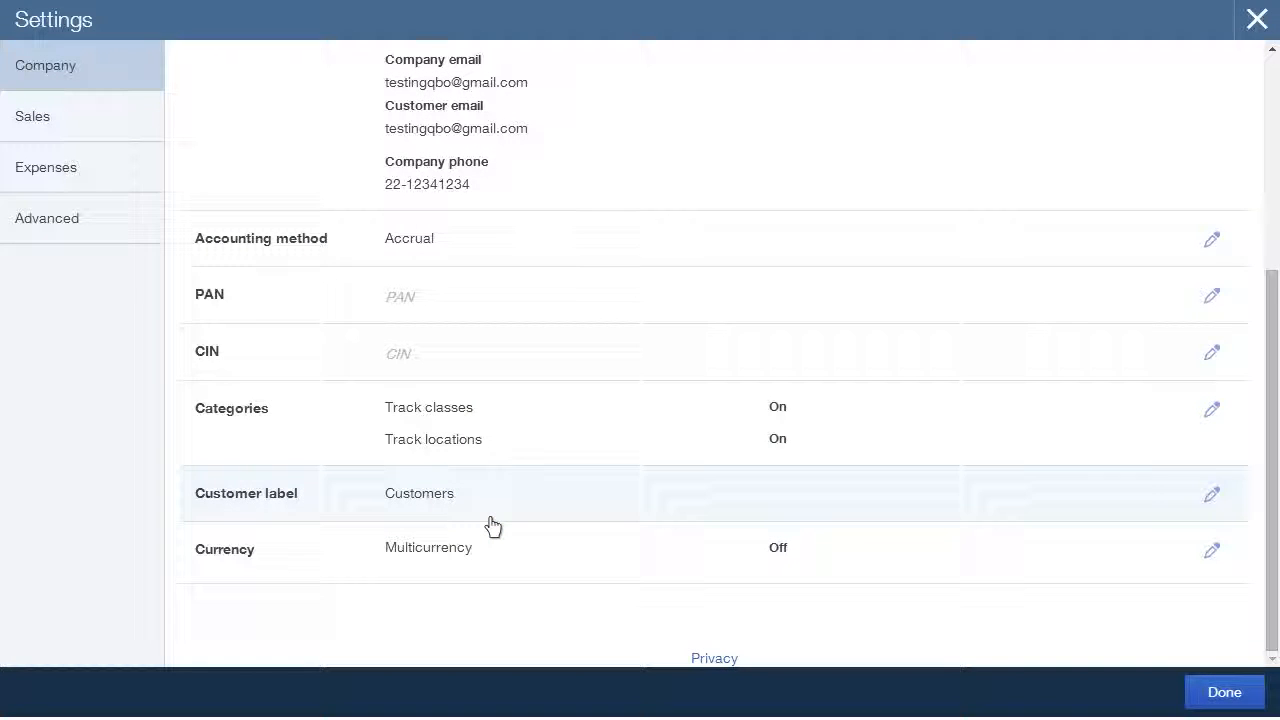
left_click(1212, 494)
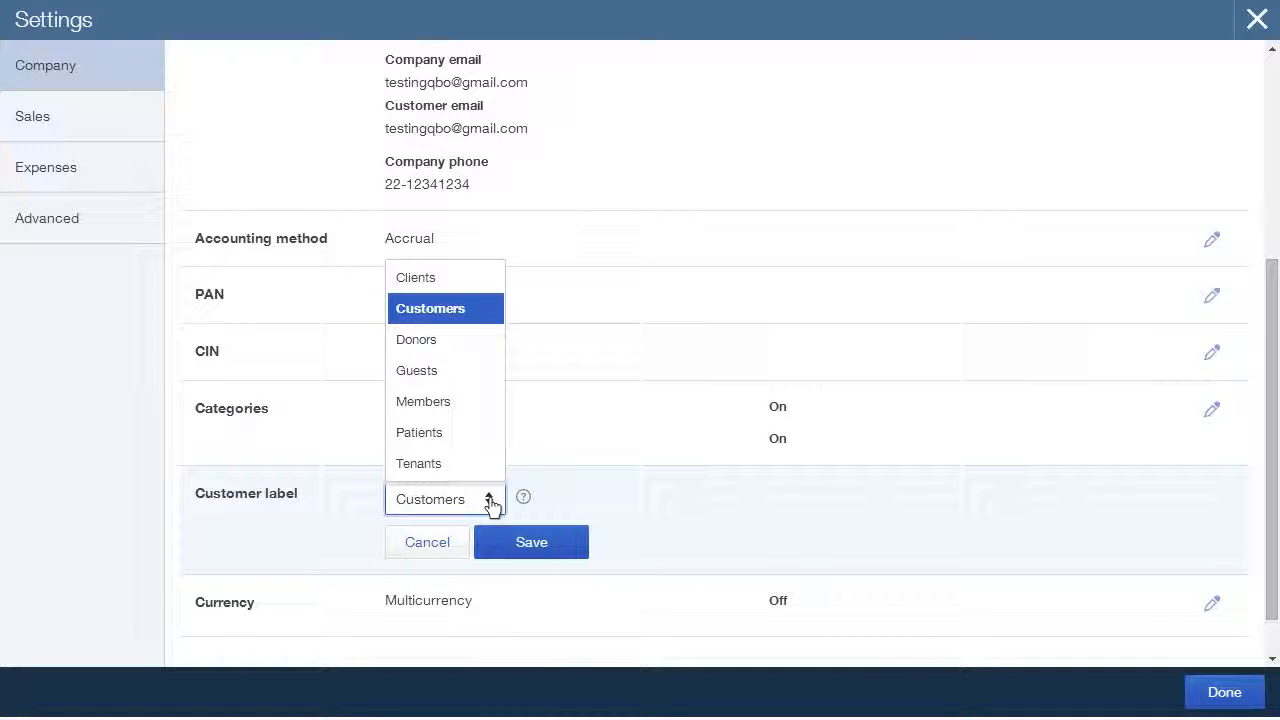
left_click(430, 308)
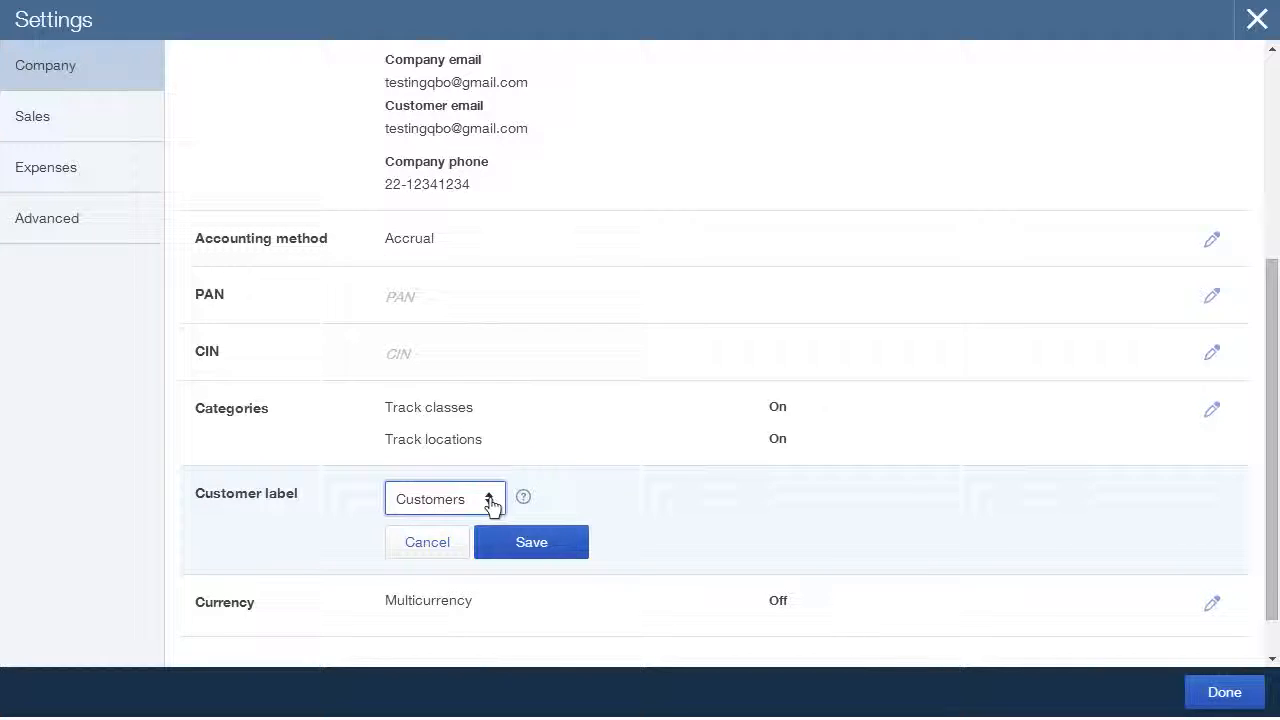
left_click(532, 542)
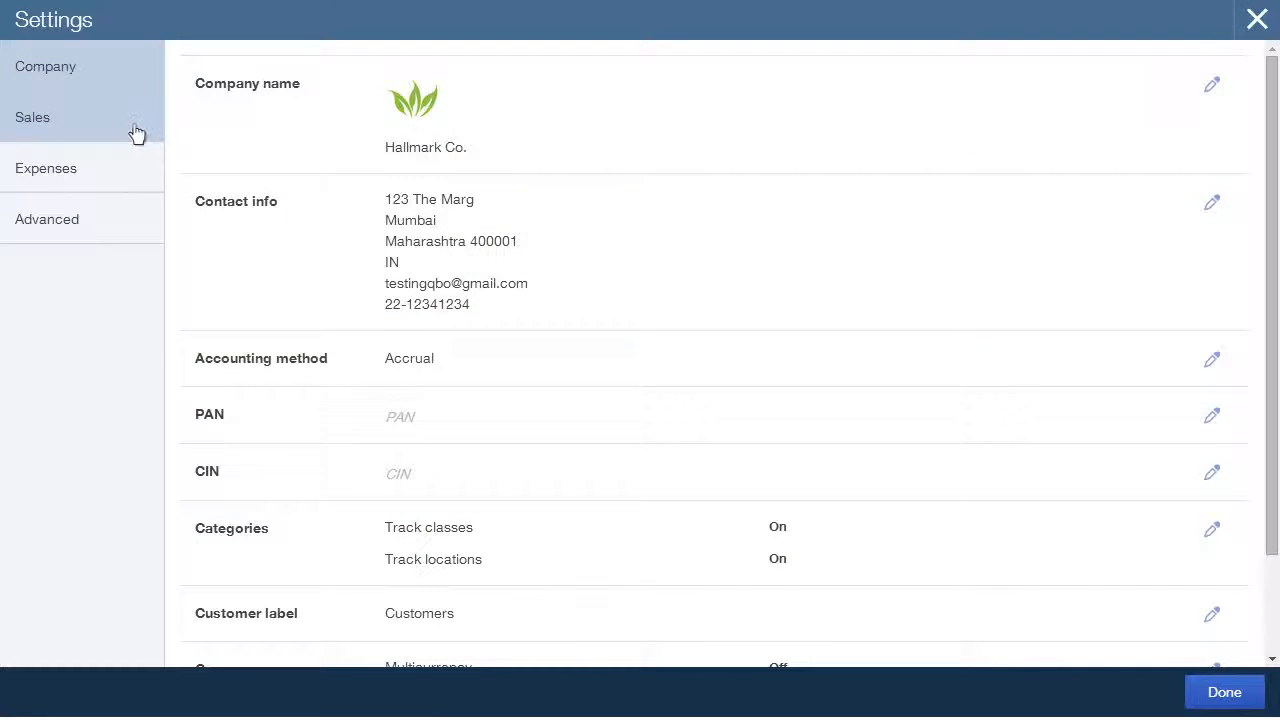
Edit the Standard sales form style and review its Activity Table and Footer sections
left_click(32, 116)
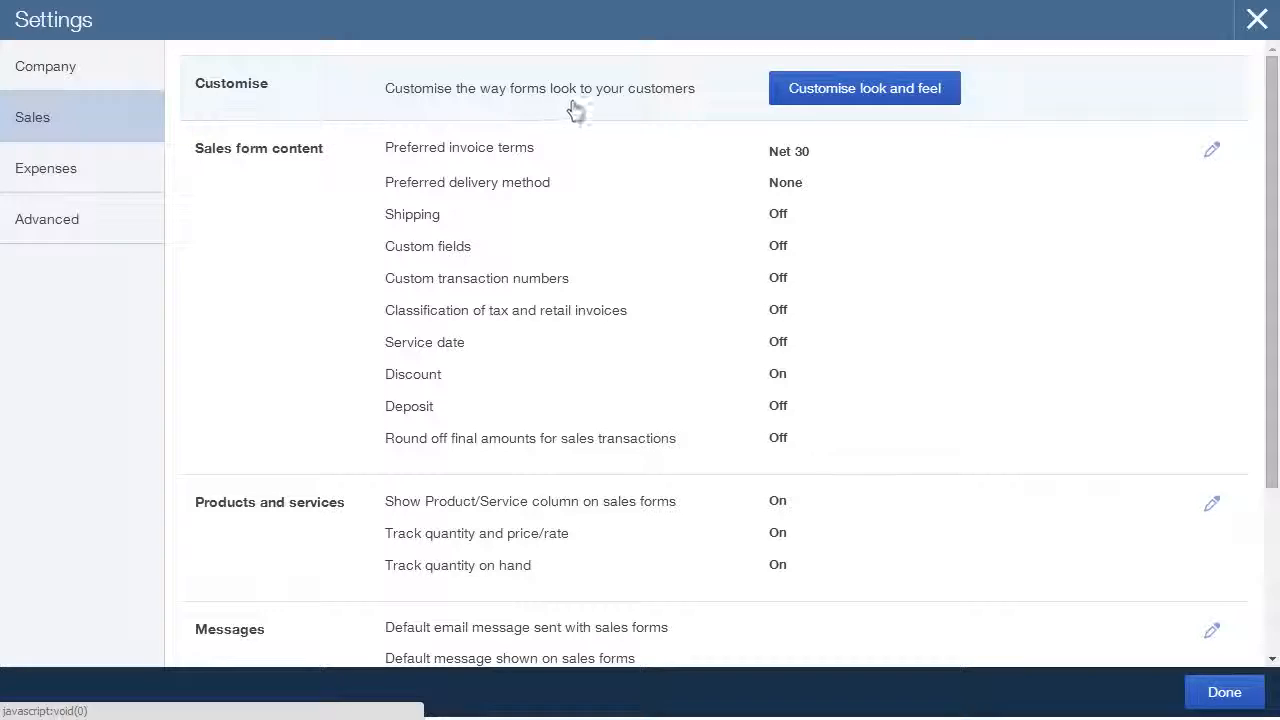
left_click(864, 88)
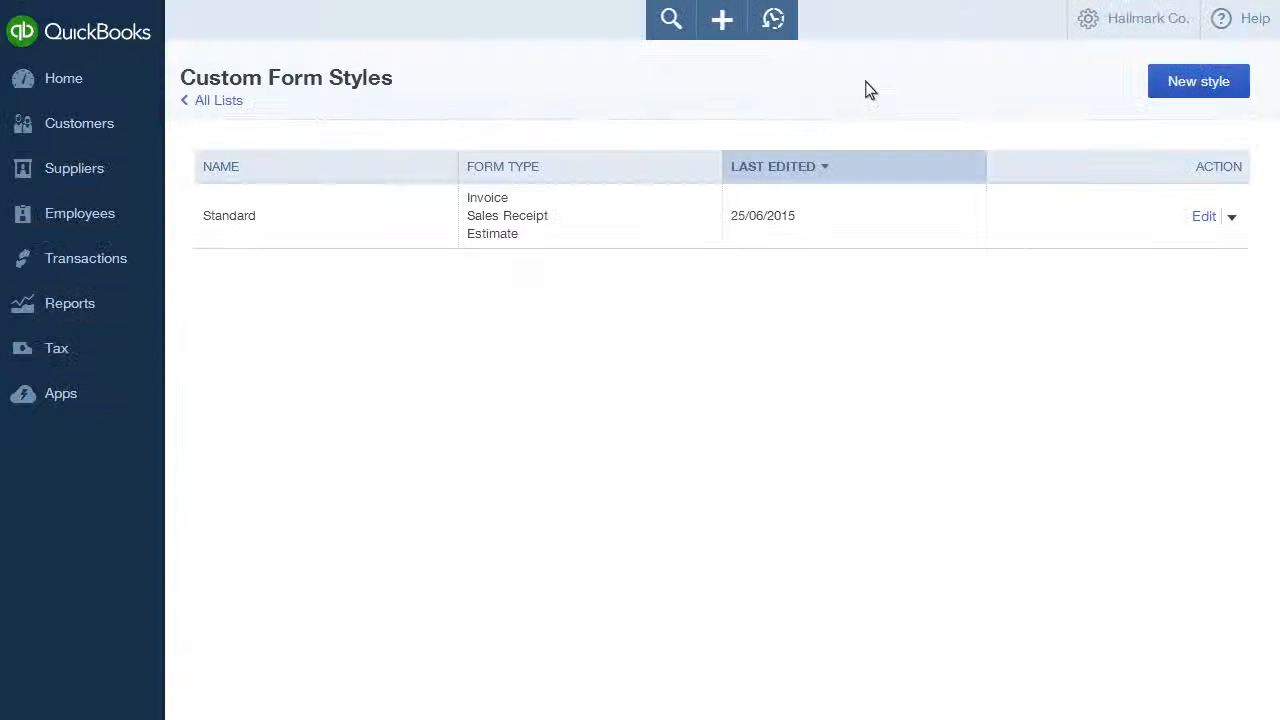
left_click(1204, 216)
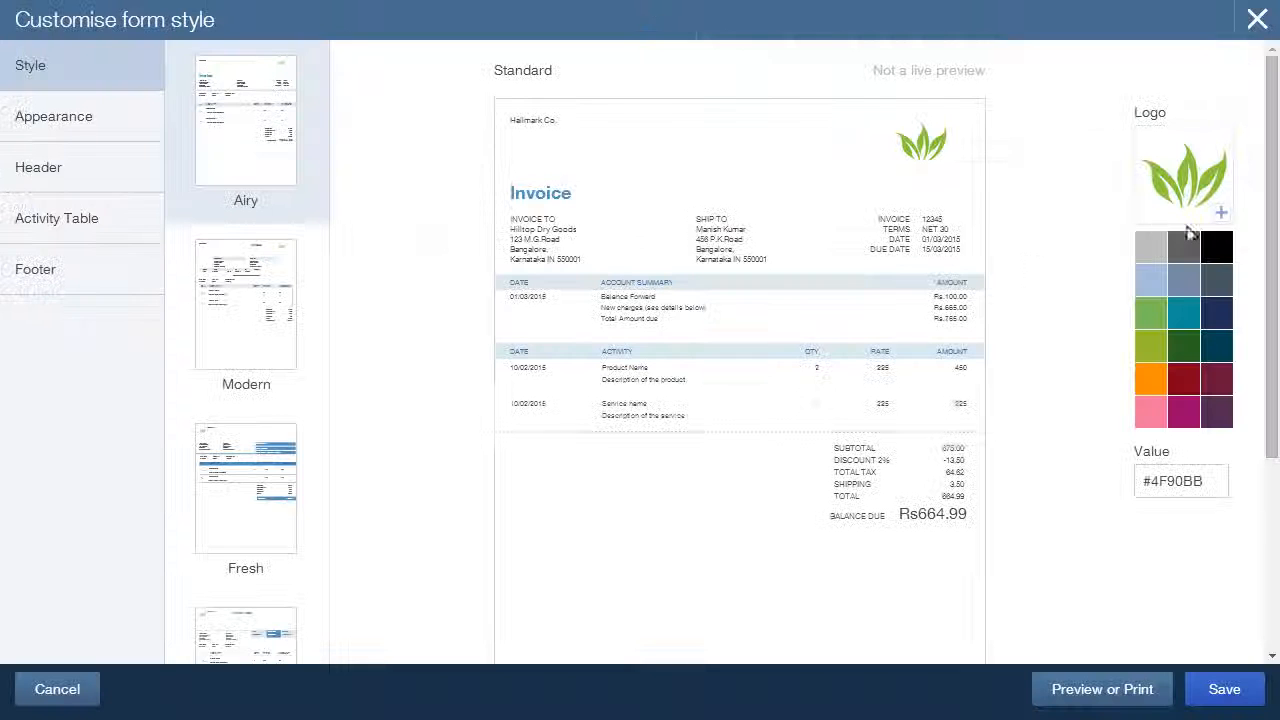
left_click(54, 116)
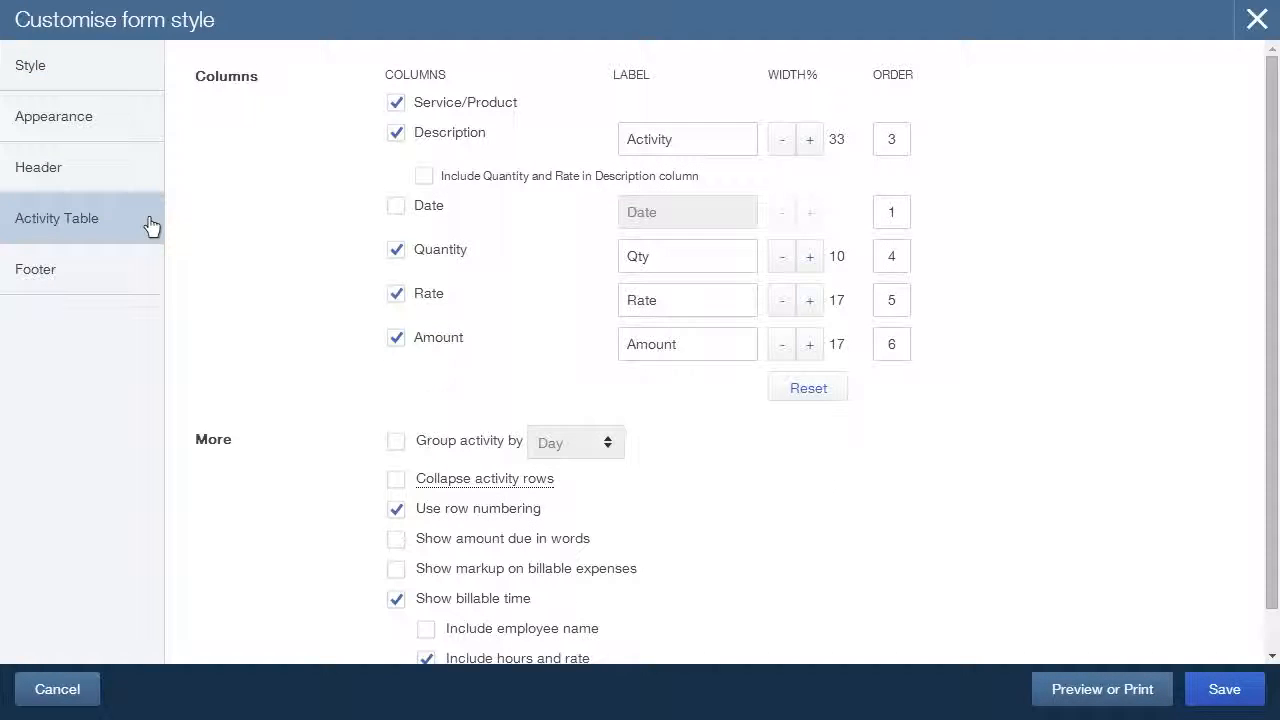
left_click(36, 268)
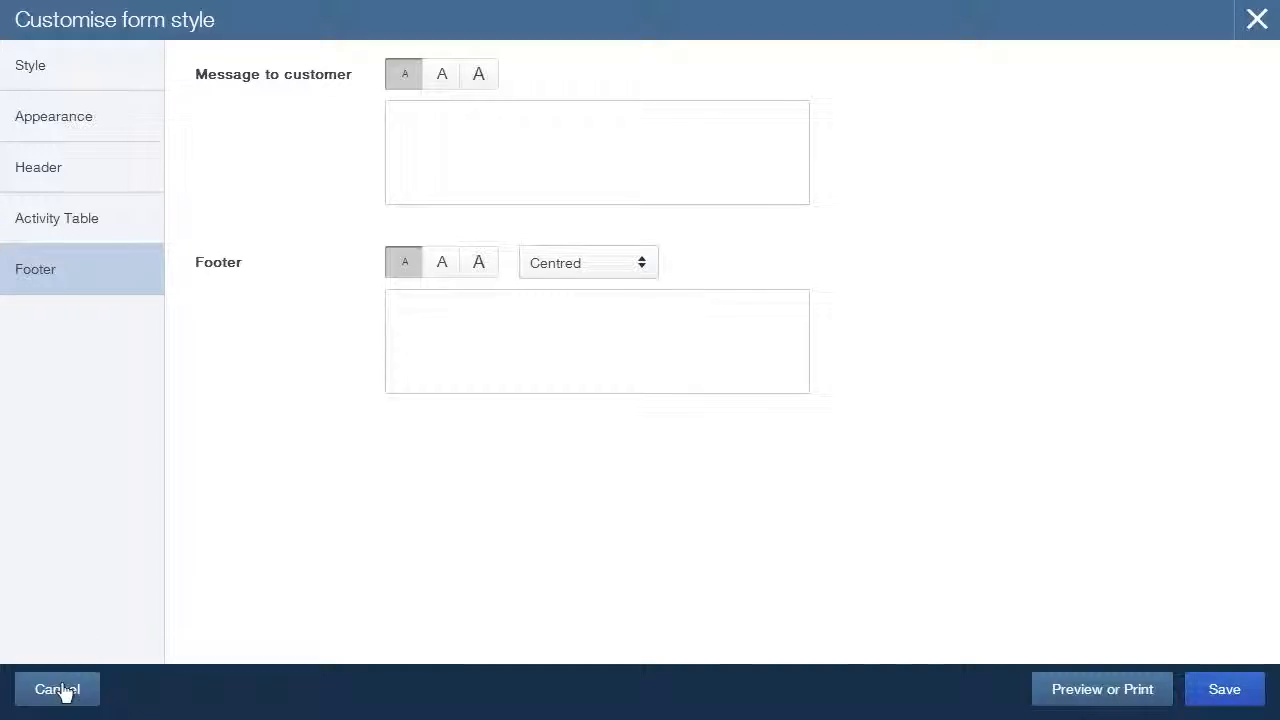
Discard the form style, then save sales form content with Net 15 terms and custom transaction numbers
left_click(56, 688)
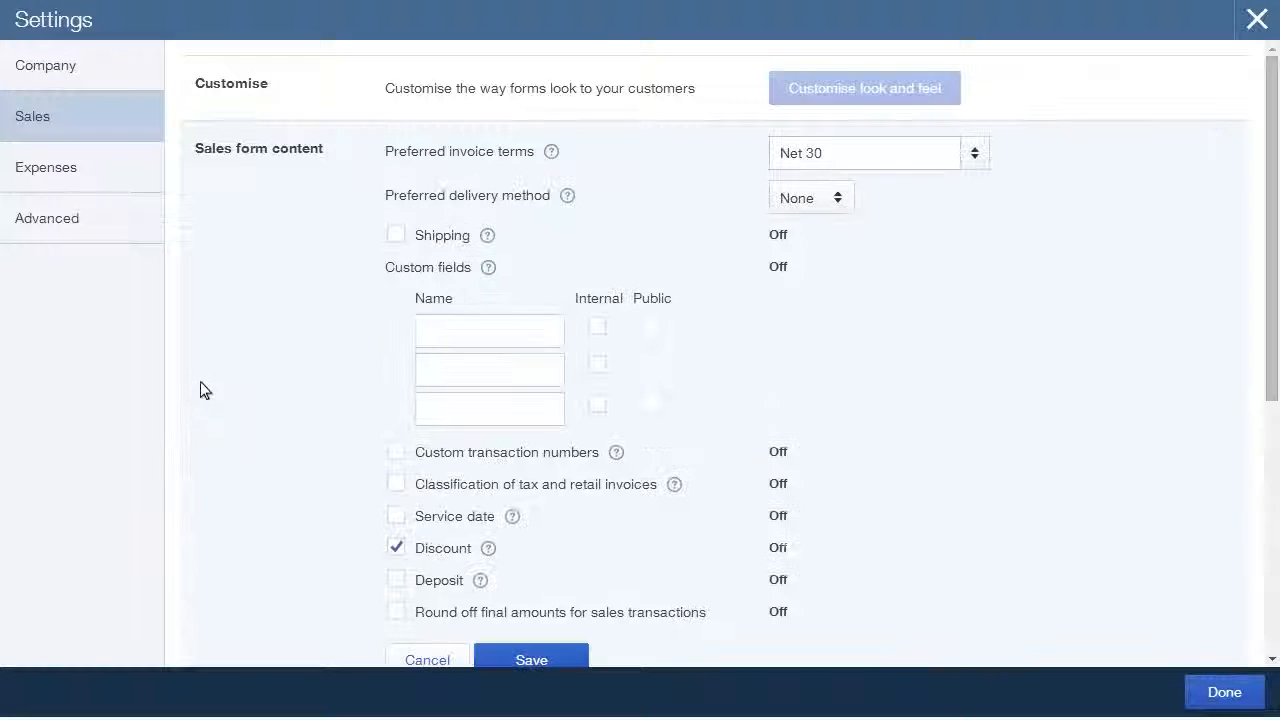
left_click(396, 548)
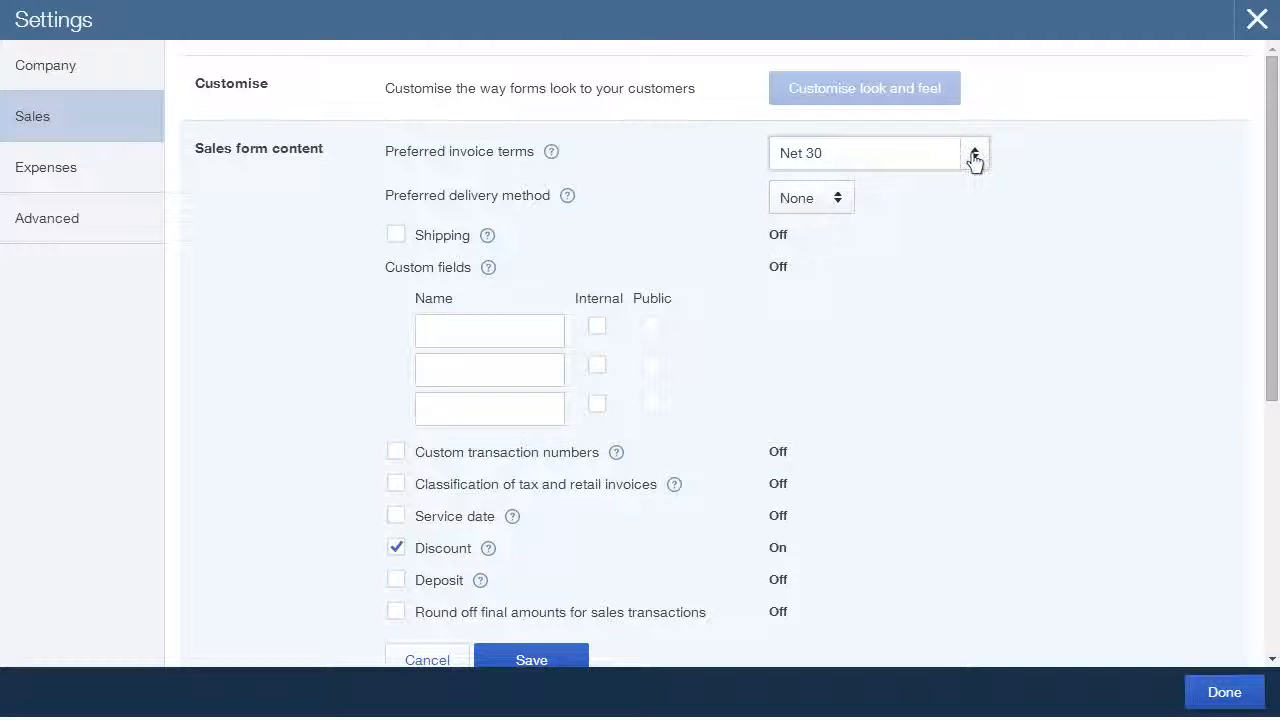
left_click(972, 152)
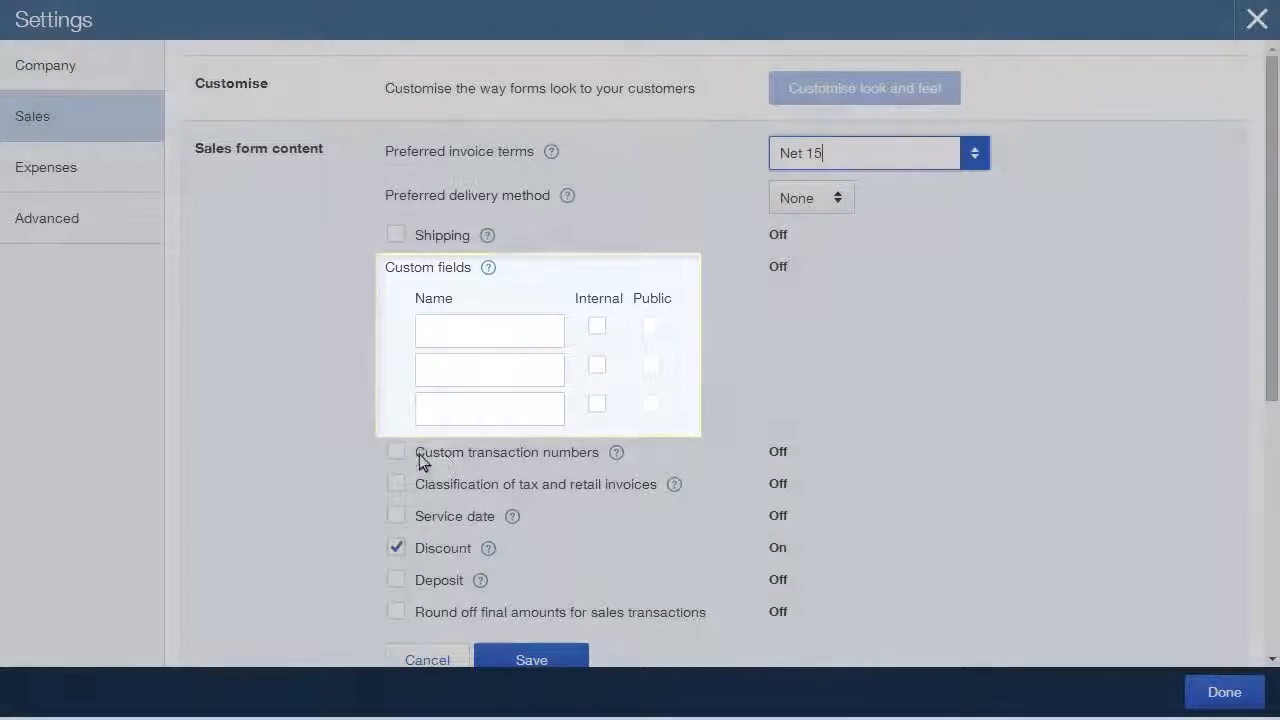
left_click(396, 452)
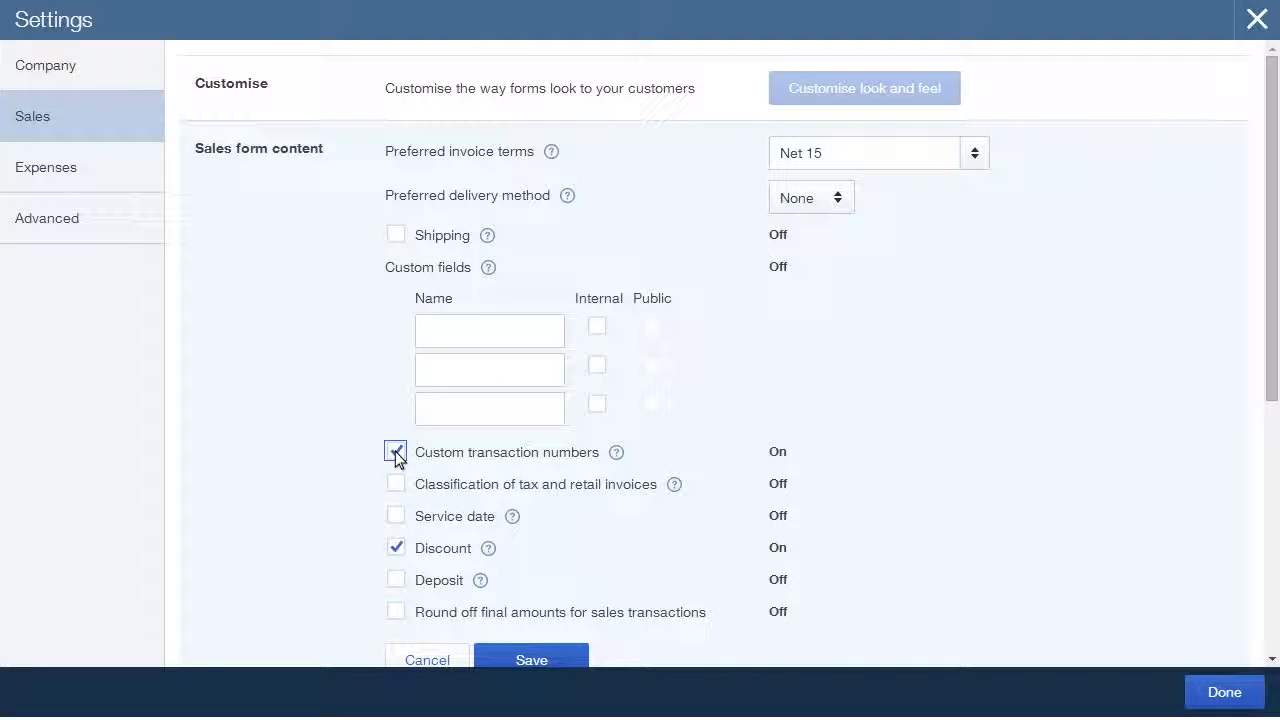
scroll("down", 3)
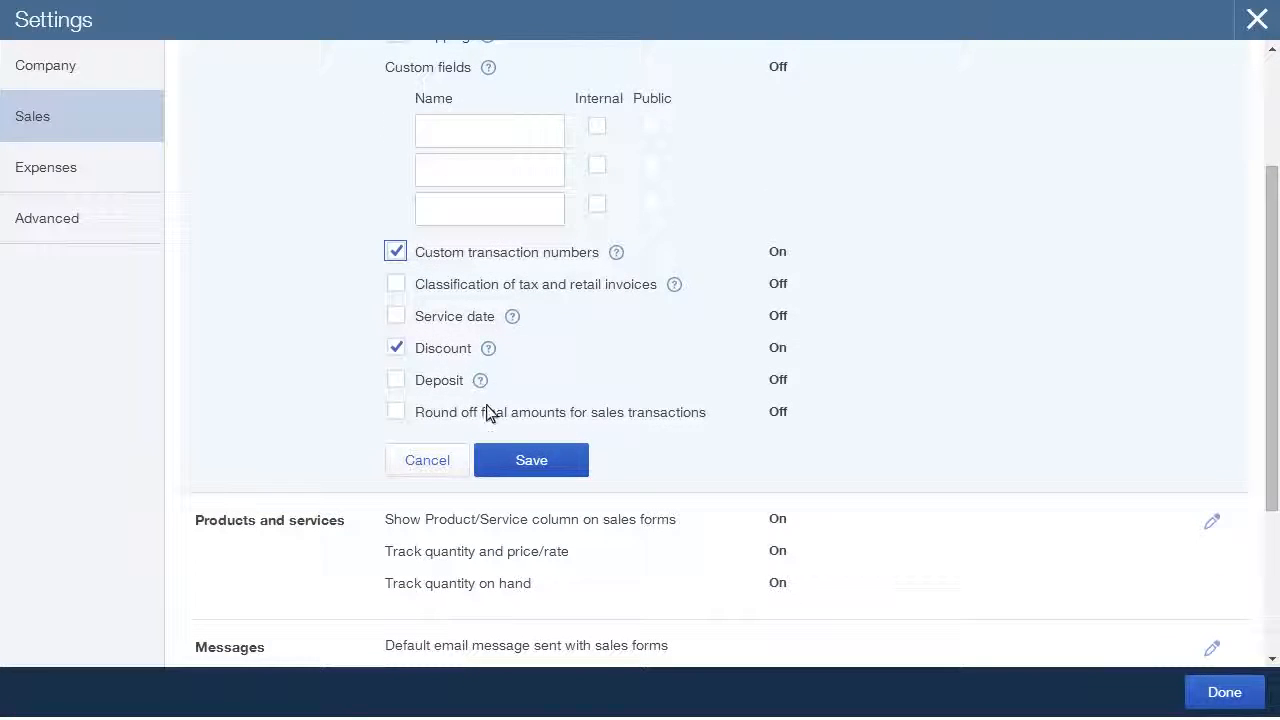
left_click(532, 460)
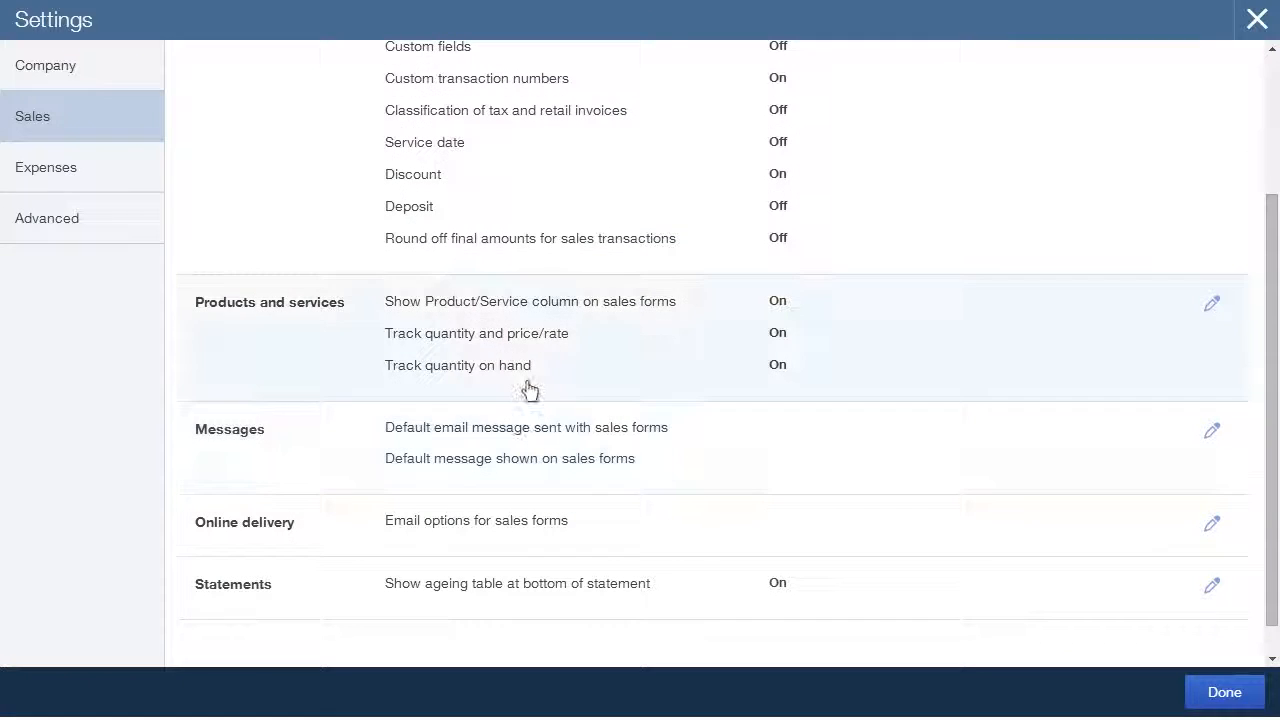
Turn on Track quantity on hand in Products and services
left_click(1212, 302)
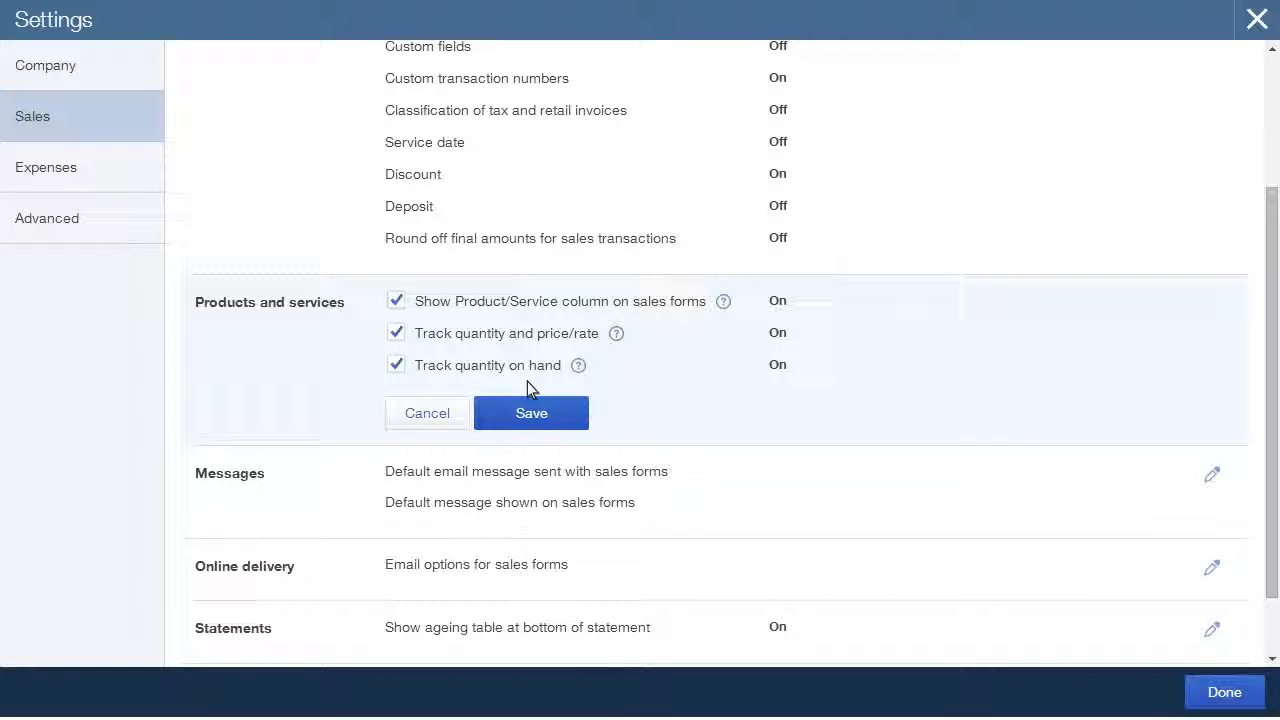
mouse_move(372, 388)
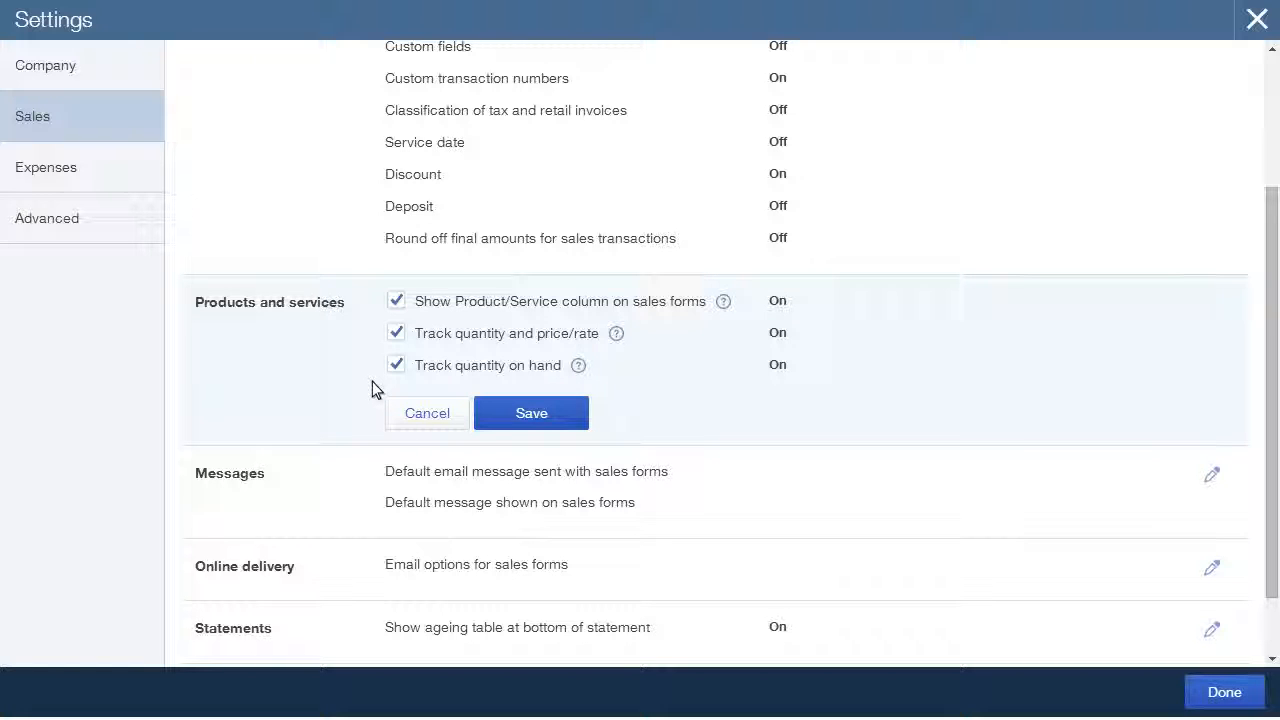
Save the Products and services settings and review the default email message form
left_click(532, 412)
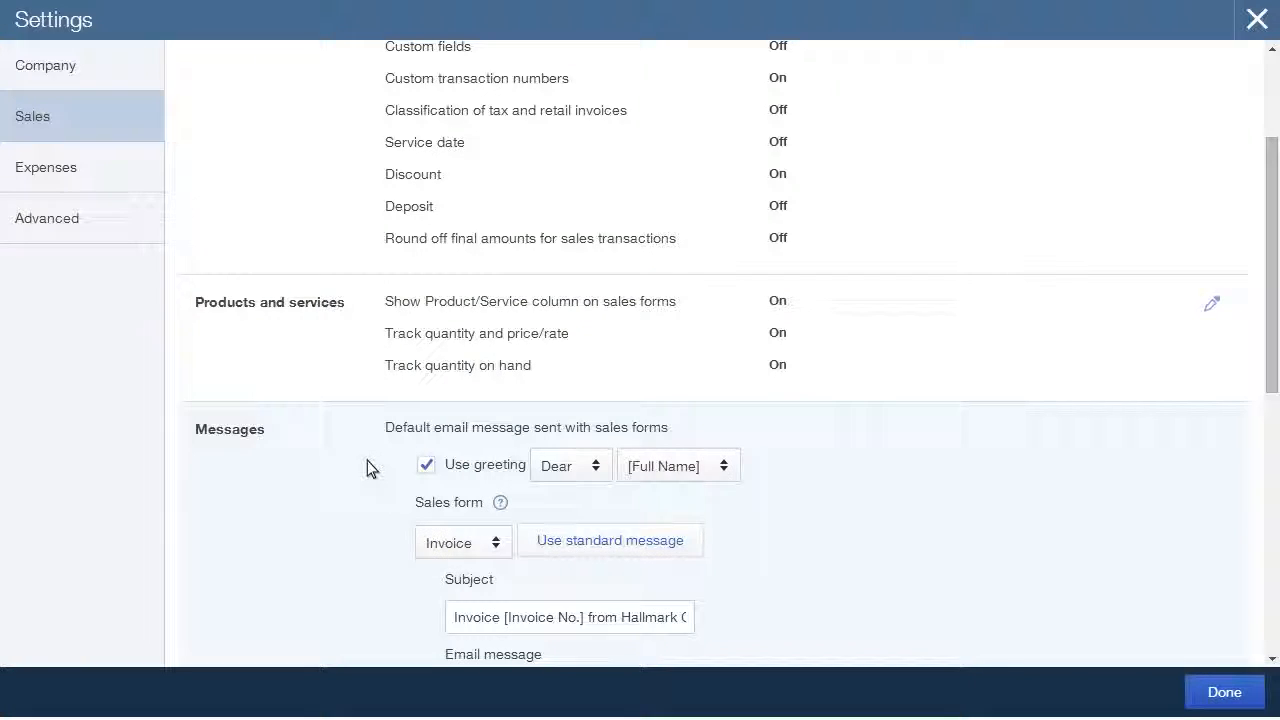
scroll("down", 3)
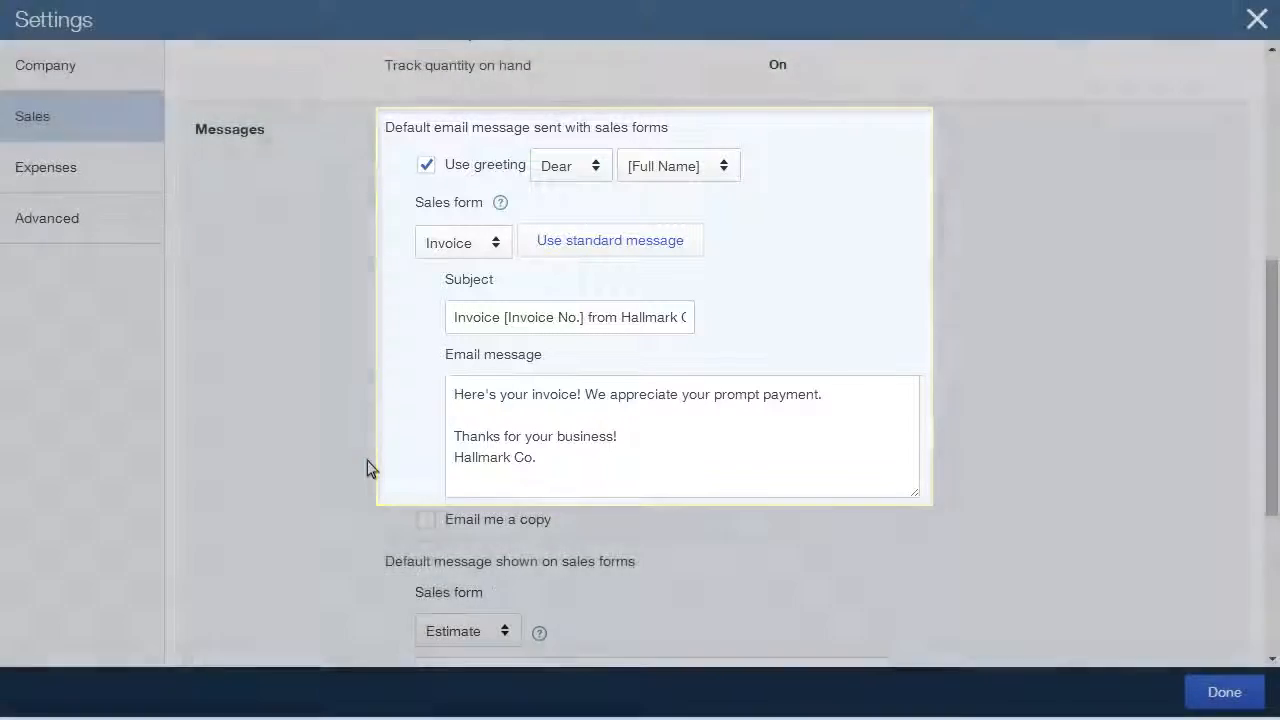
scroll("down", 3)
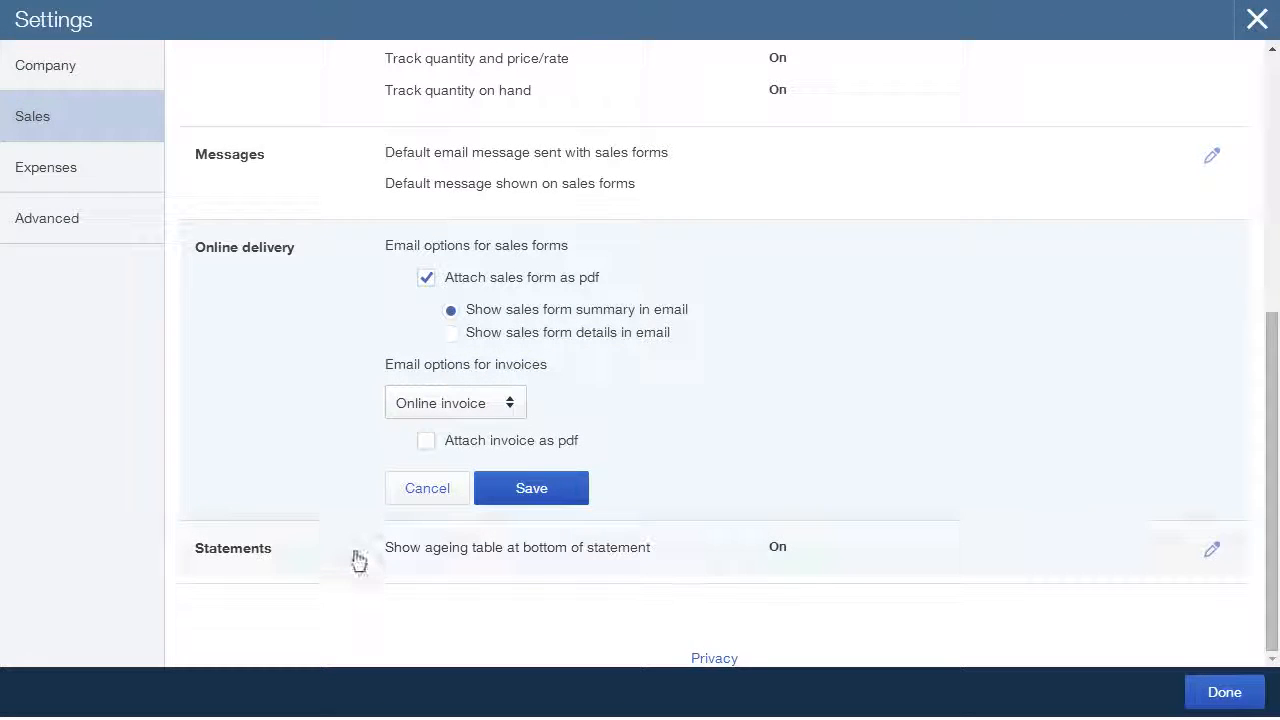
Set statements to list each transaction with all detail lines, keep the ageing table, and save
left_click(1212, 548)
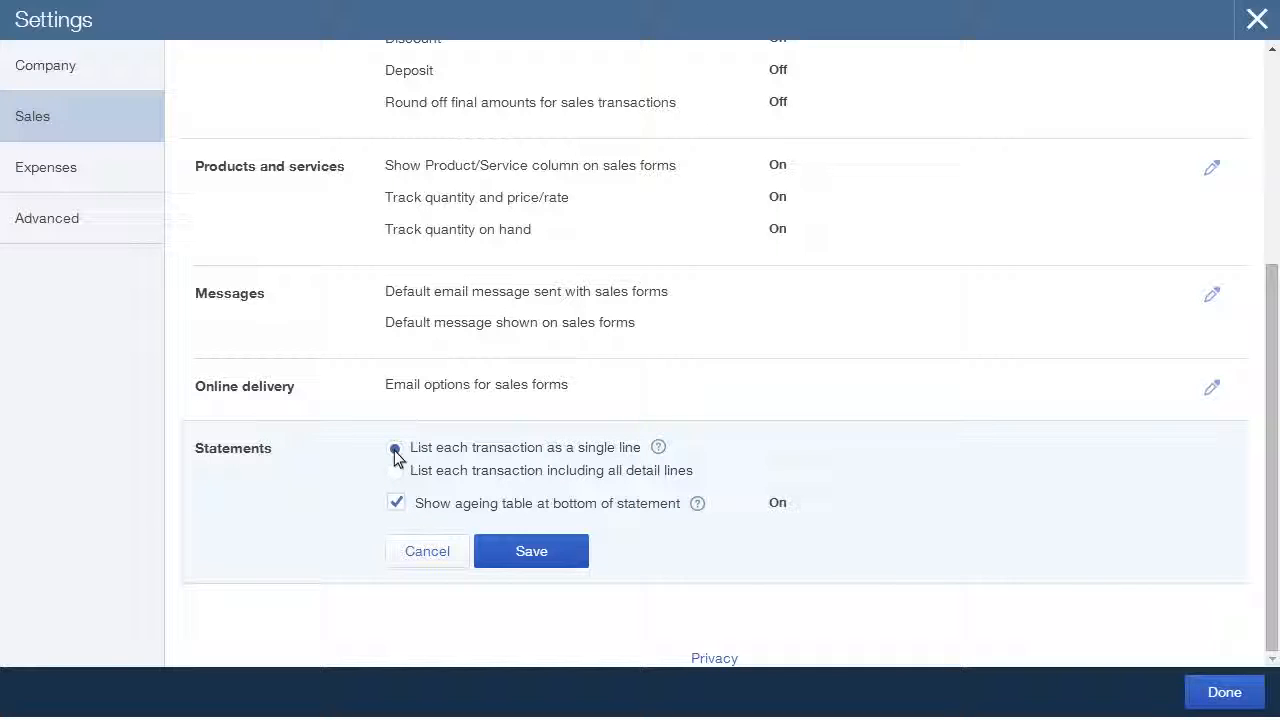
left_click(396, 470)
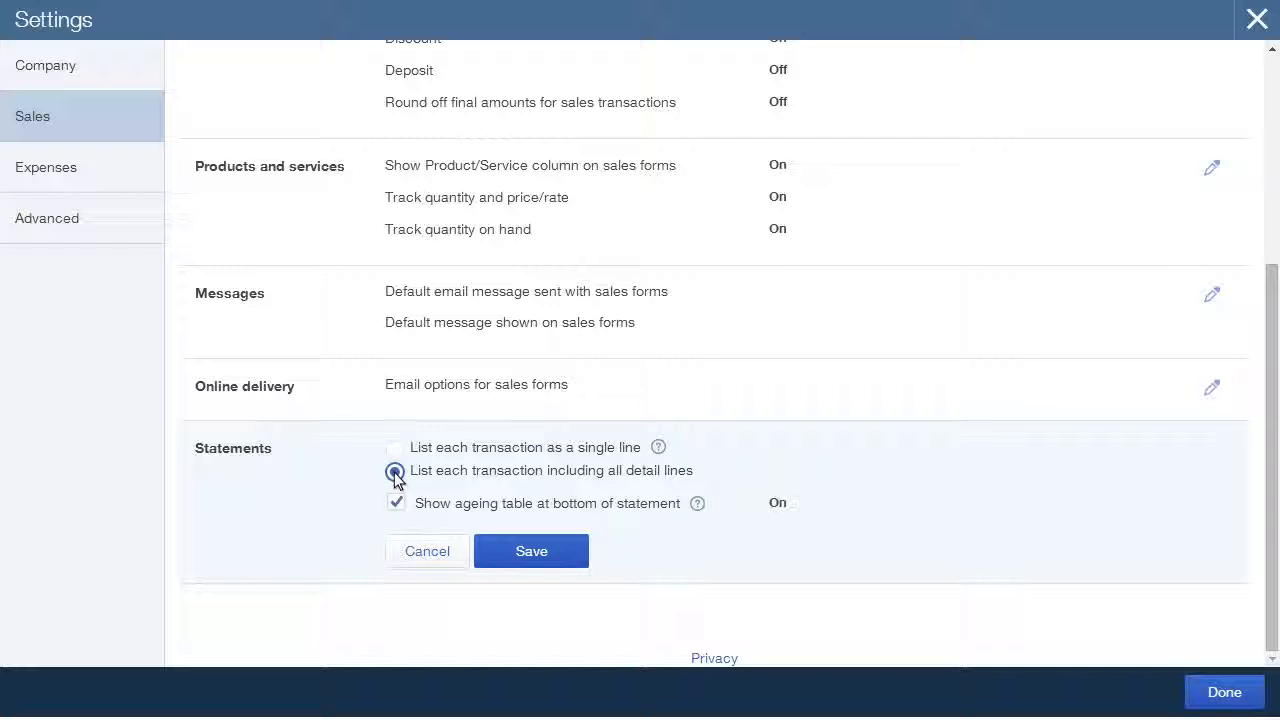
left_click(396, 502)
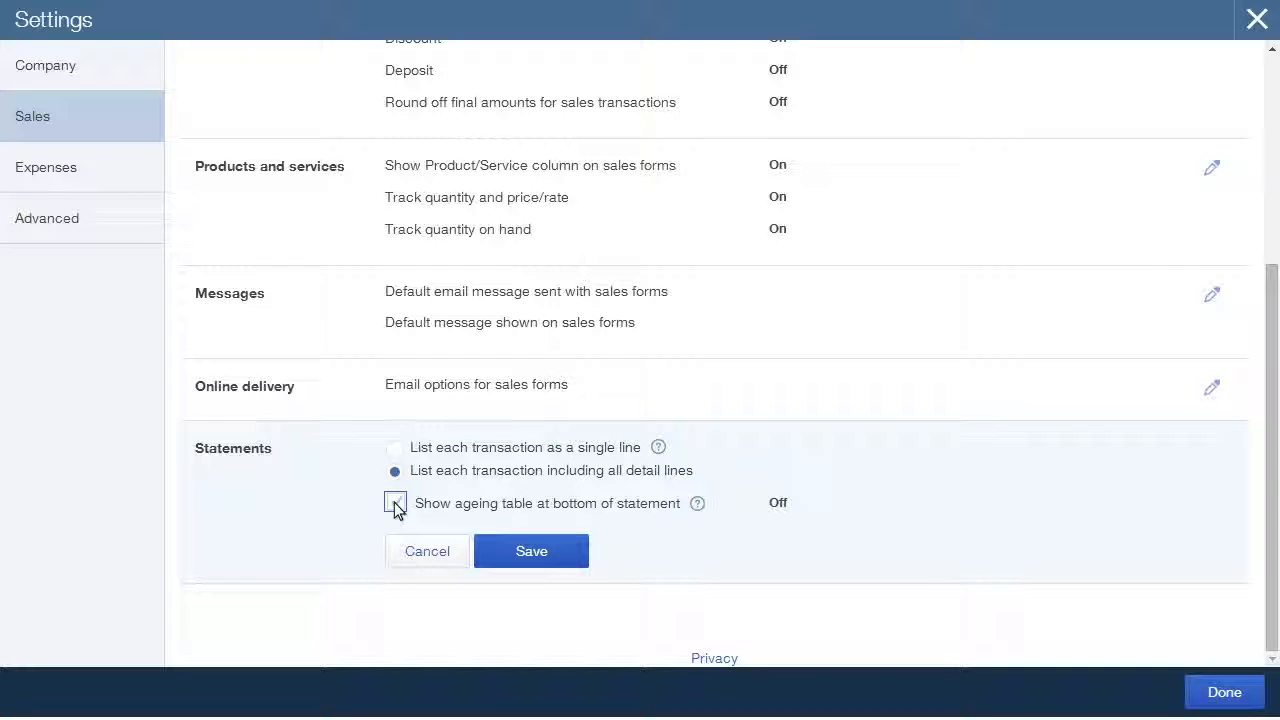
left_click(396, 502)
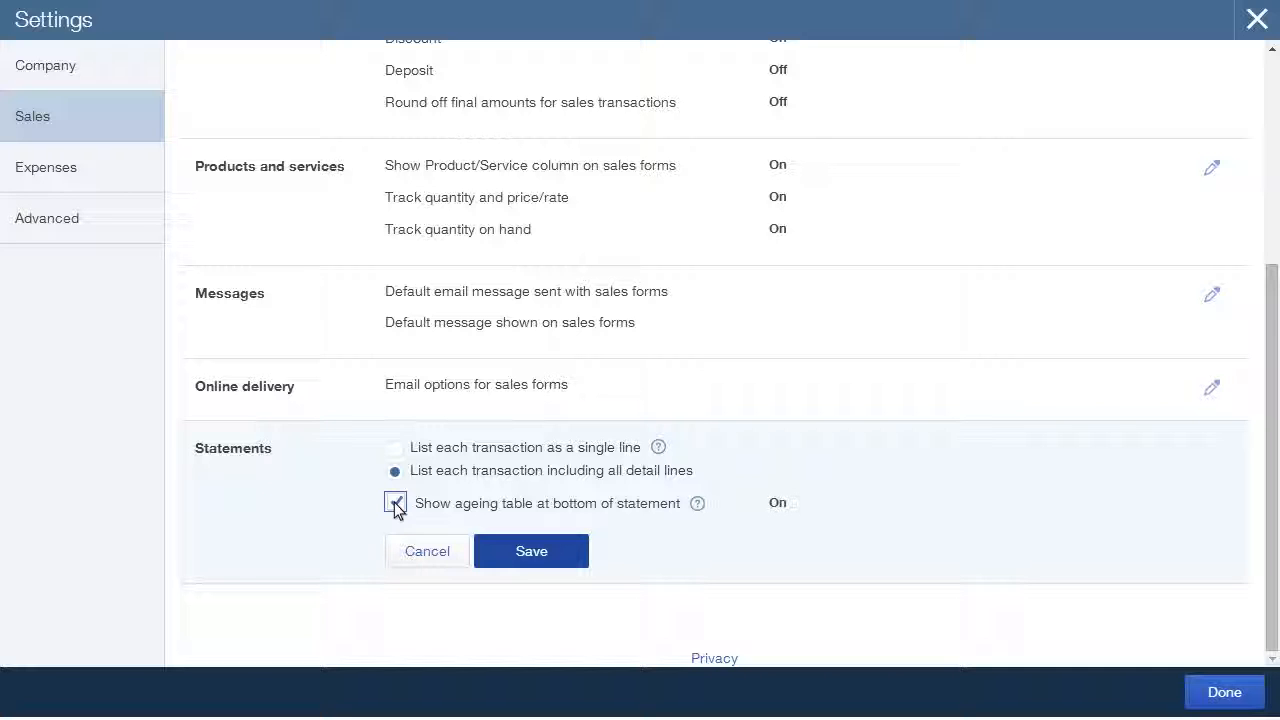
left_click(532, 552)
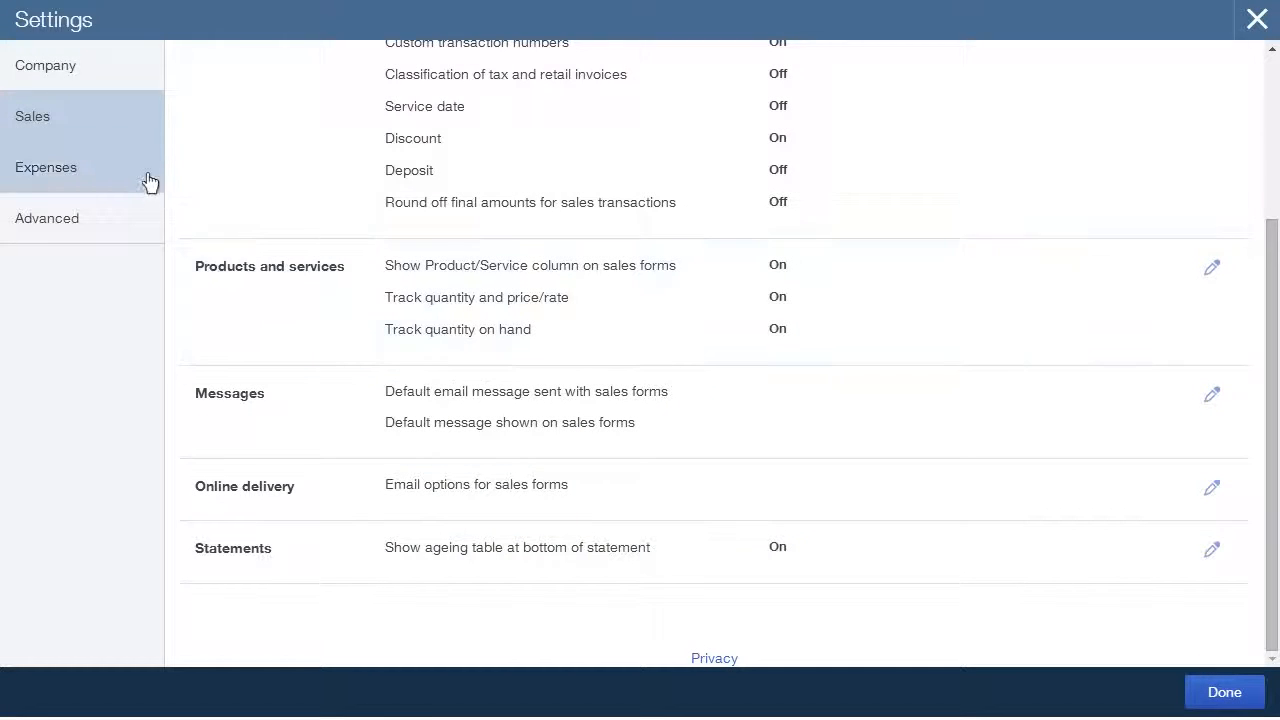
In Expenses, Bills and expenses, choose Net 15 as the default bill payment terms
left_click(44, 168)
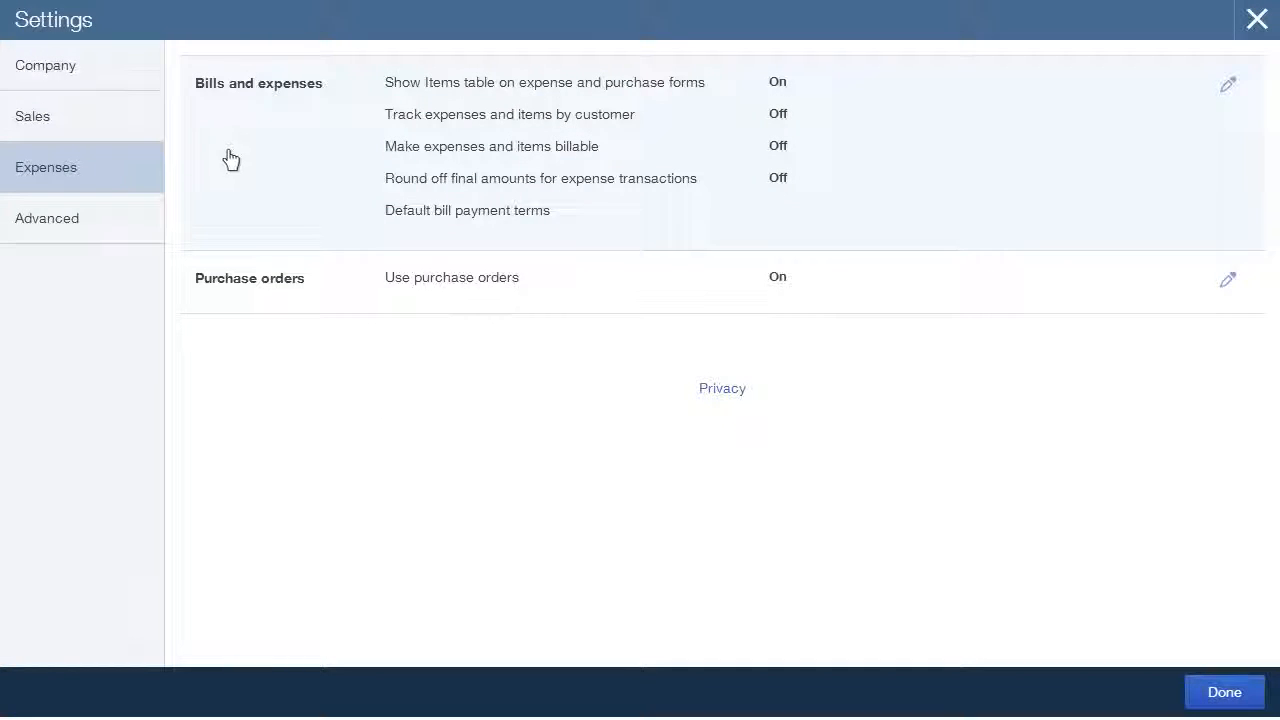
left_click(1228, 84)
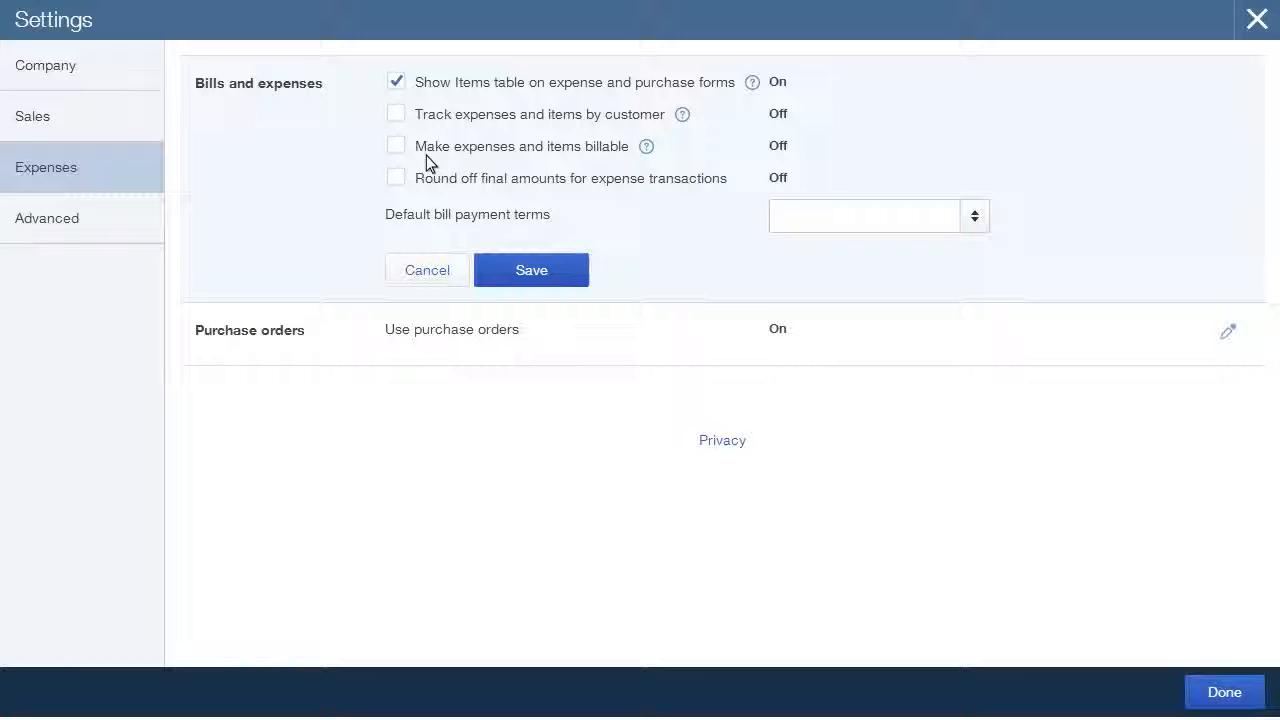
mouse_move(428, 200)
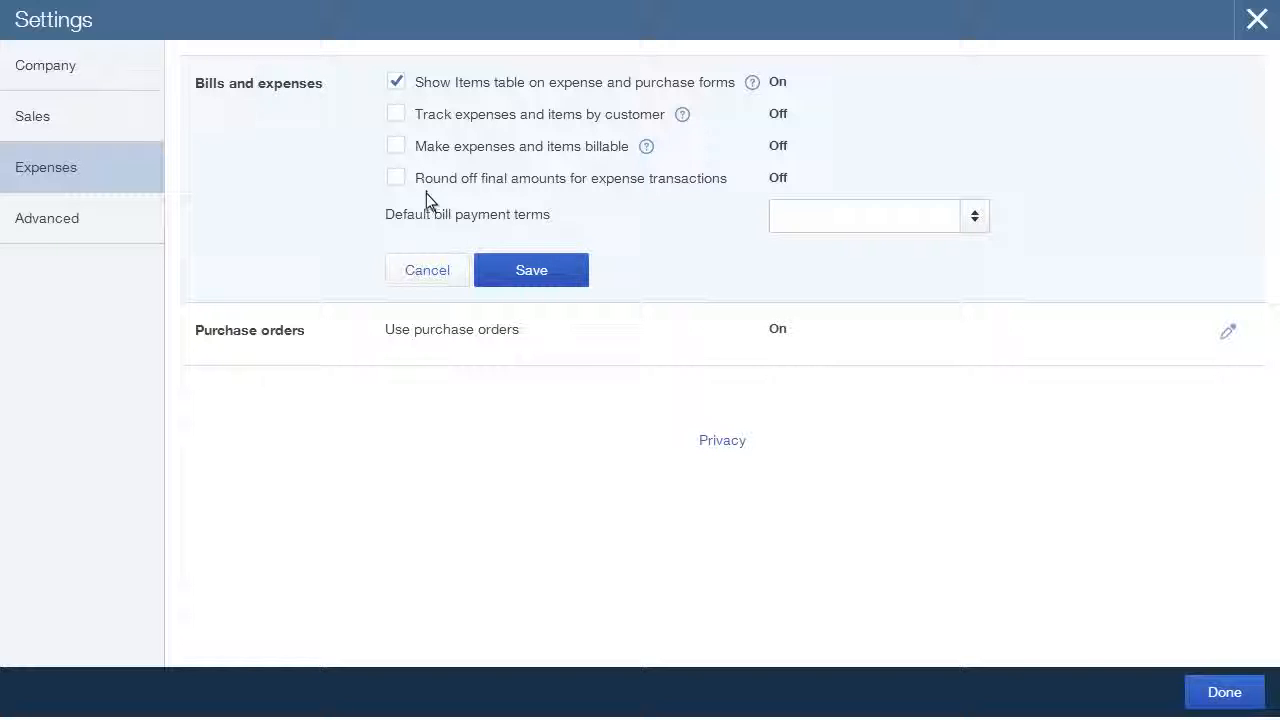
mouse_move(836, 266)
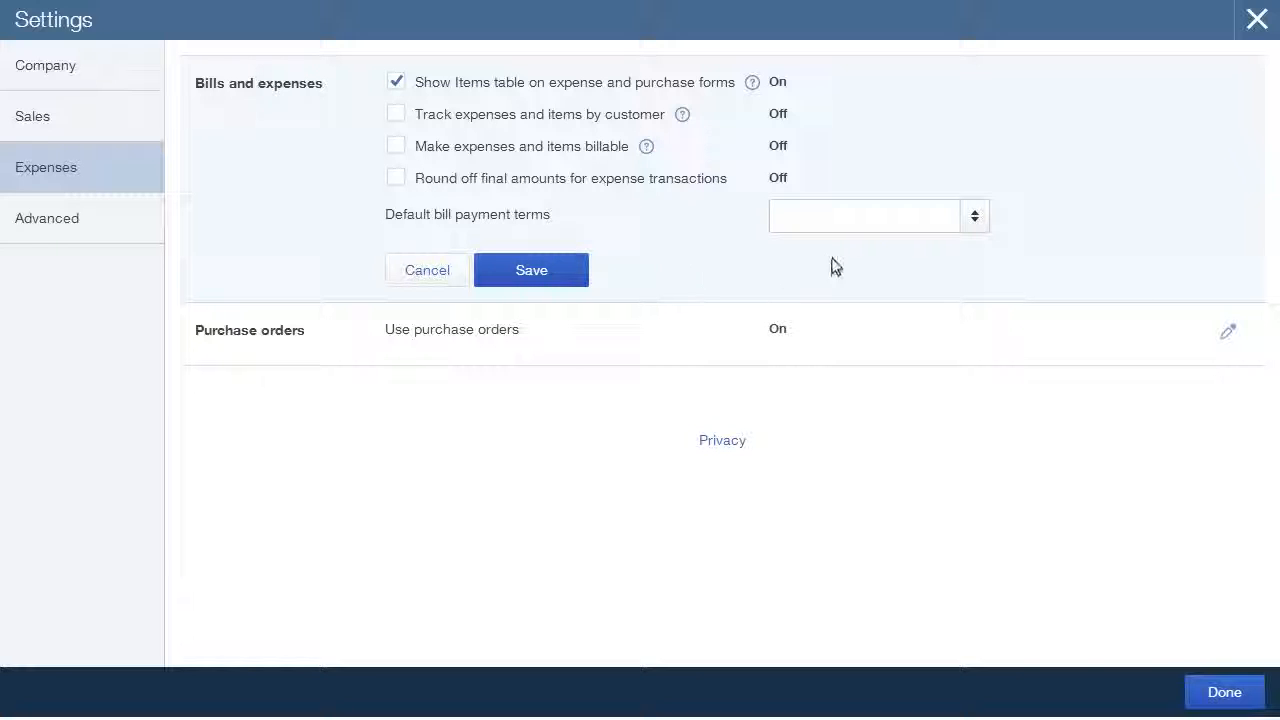
left_click(972, 216)
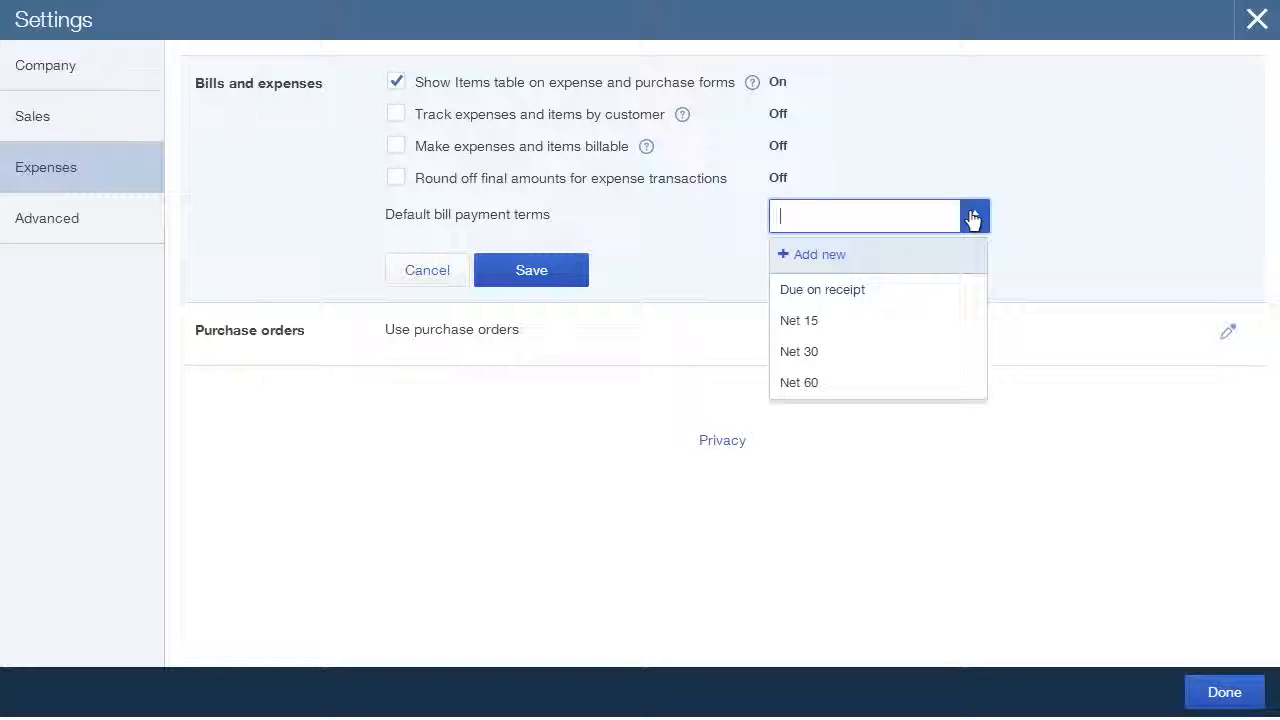
left_click(800, 320)
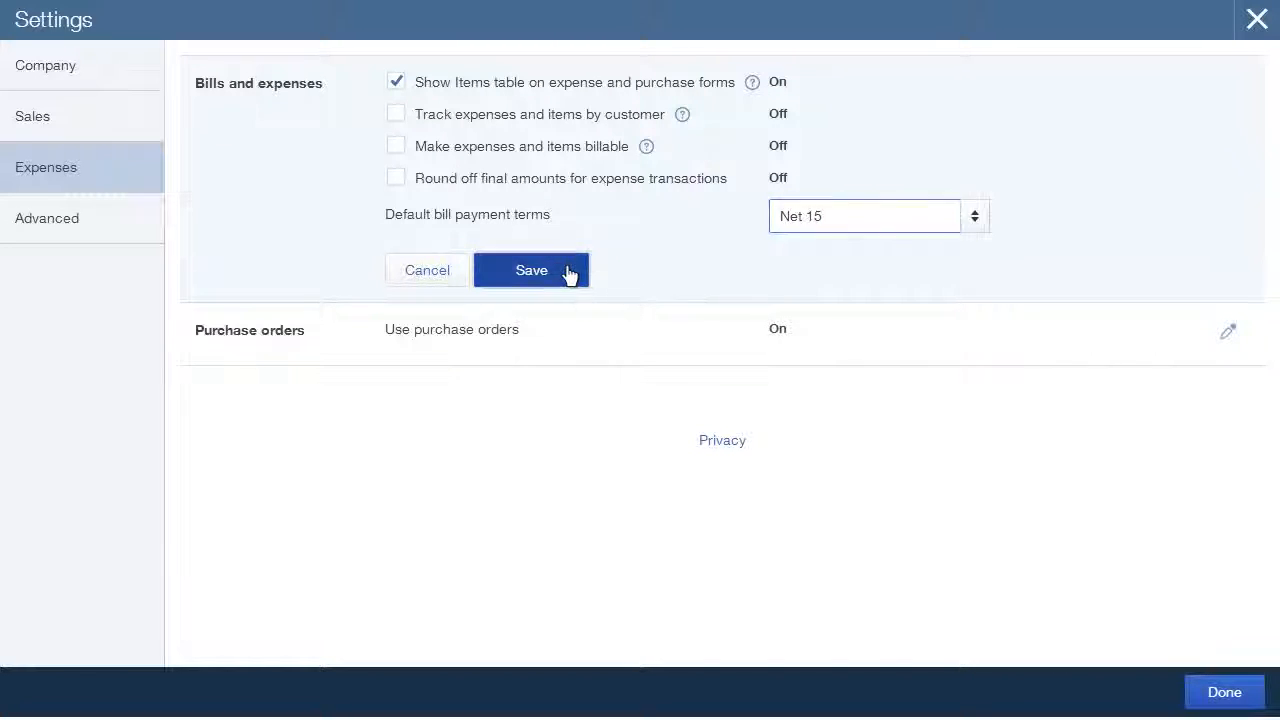
Save the Net 15 bill terms and enable purchase orders with custom transaction numbers
left_click(532, 270)
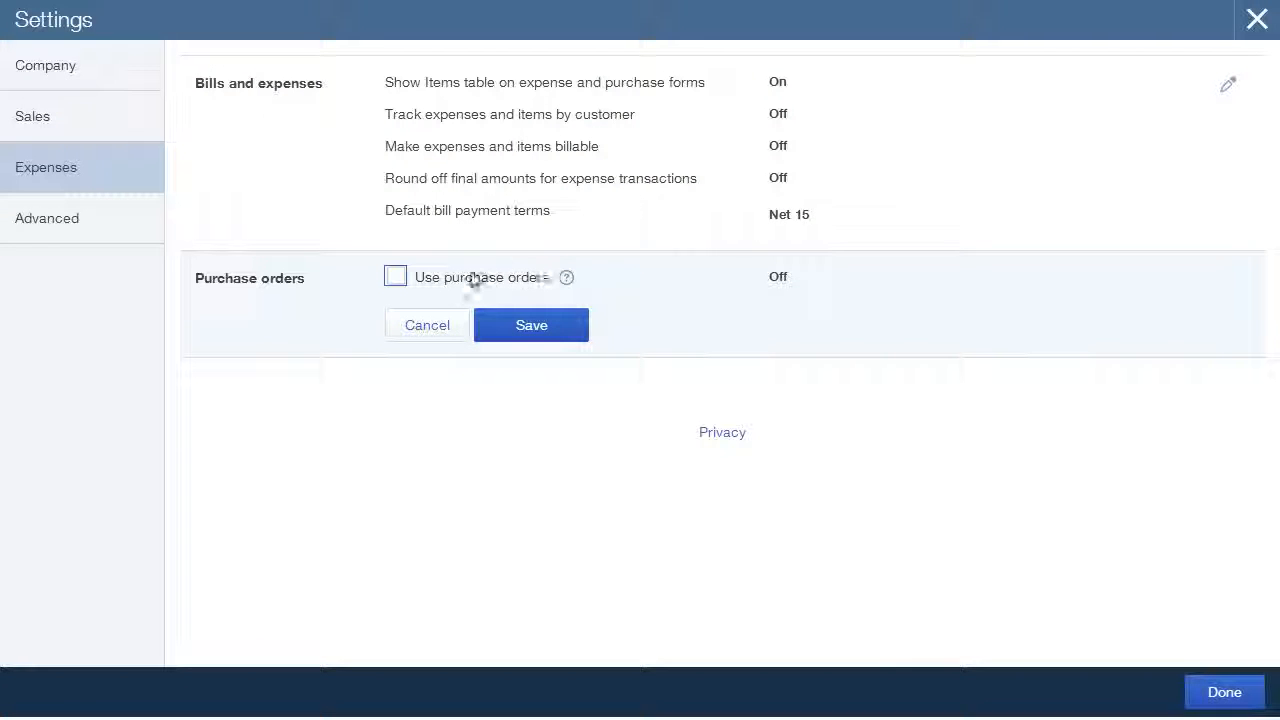
left_click(396, 276)
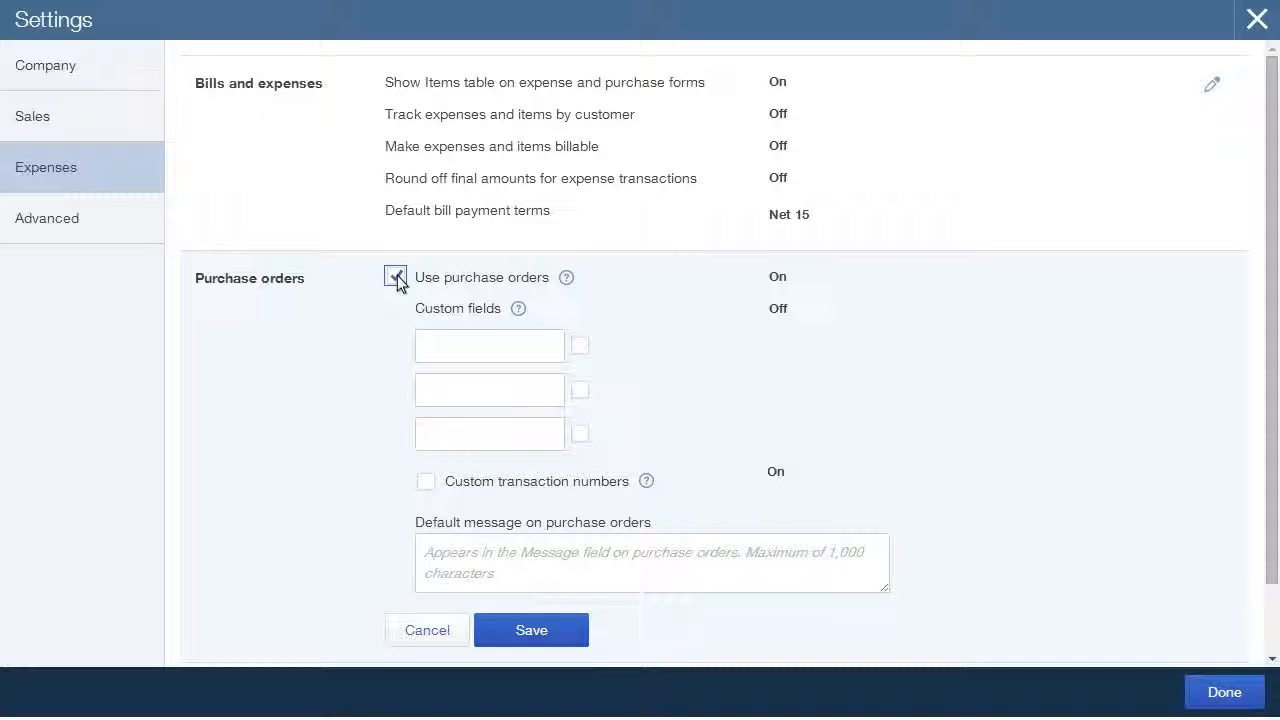
left_click(396, 276)
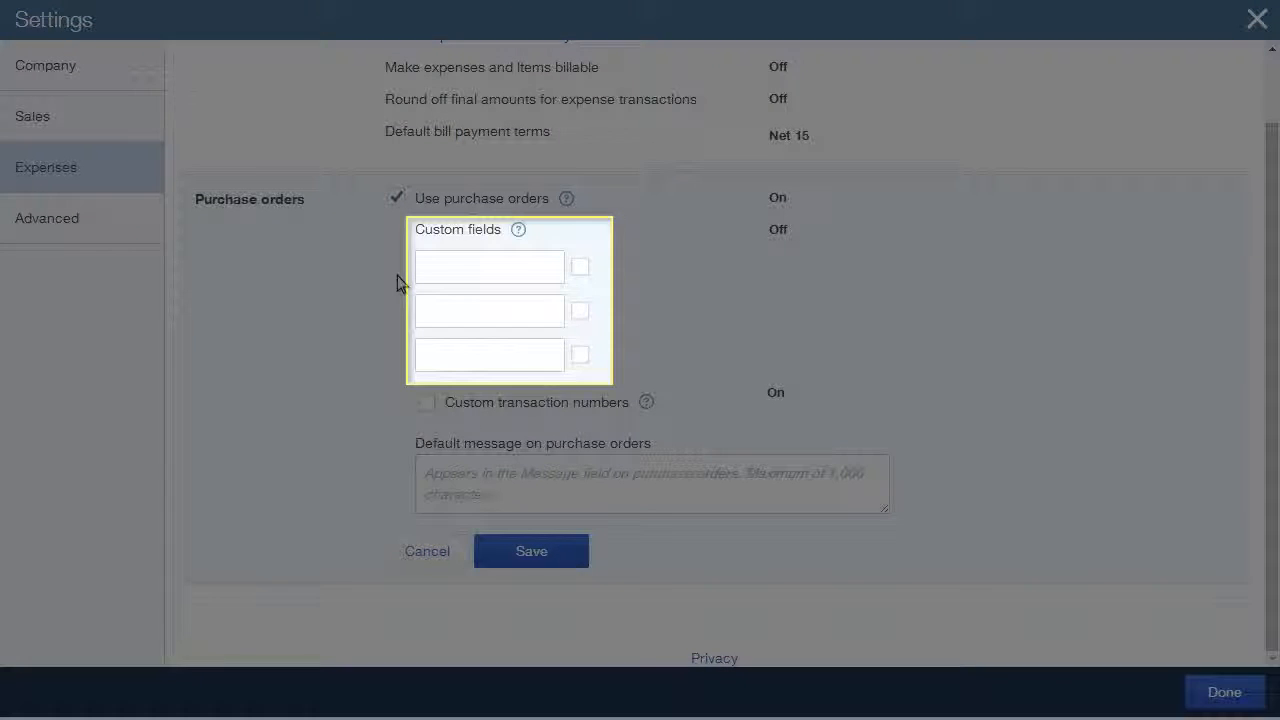
left_click(424, 402)
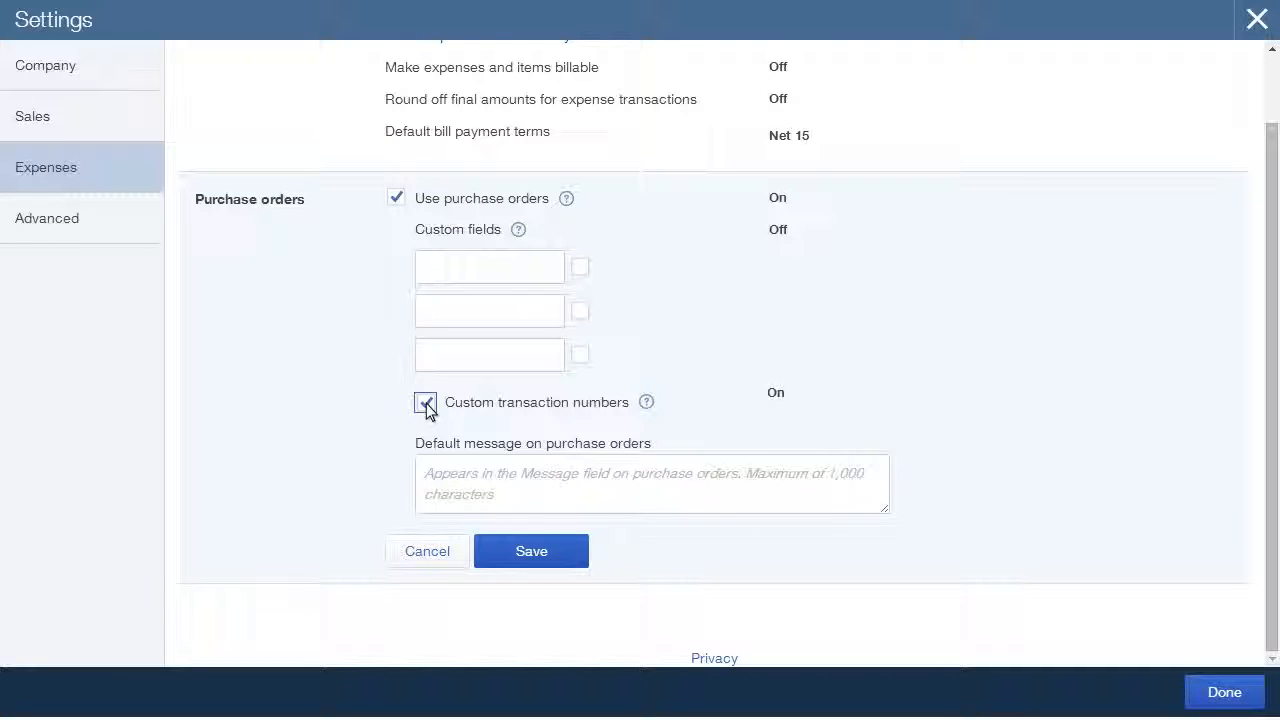
Save the purchase order settings and close the settings with Done
left_click(652, 482)
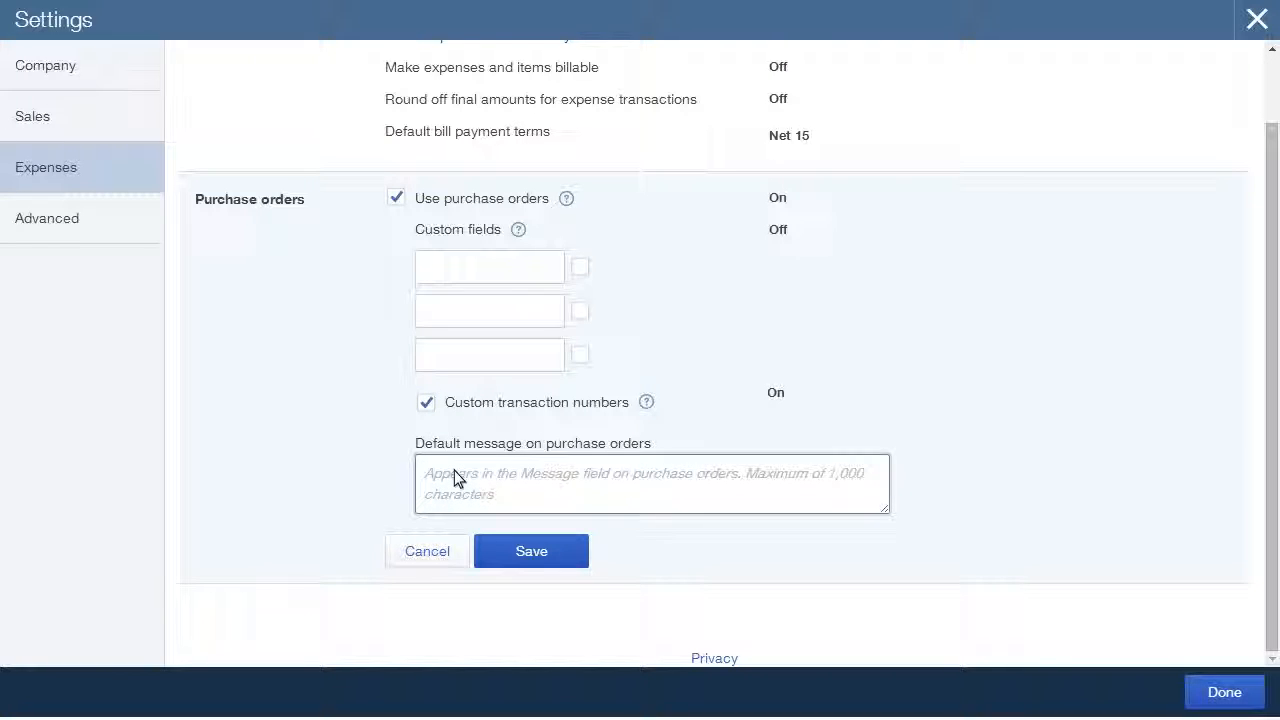
left_click(532, 552)
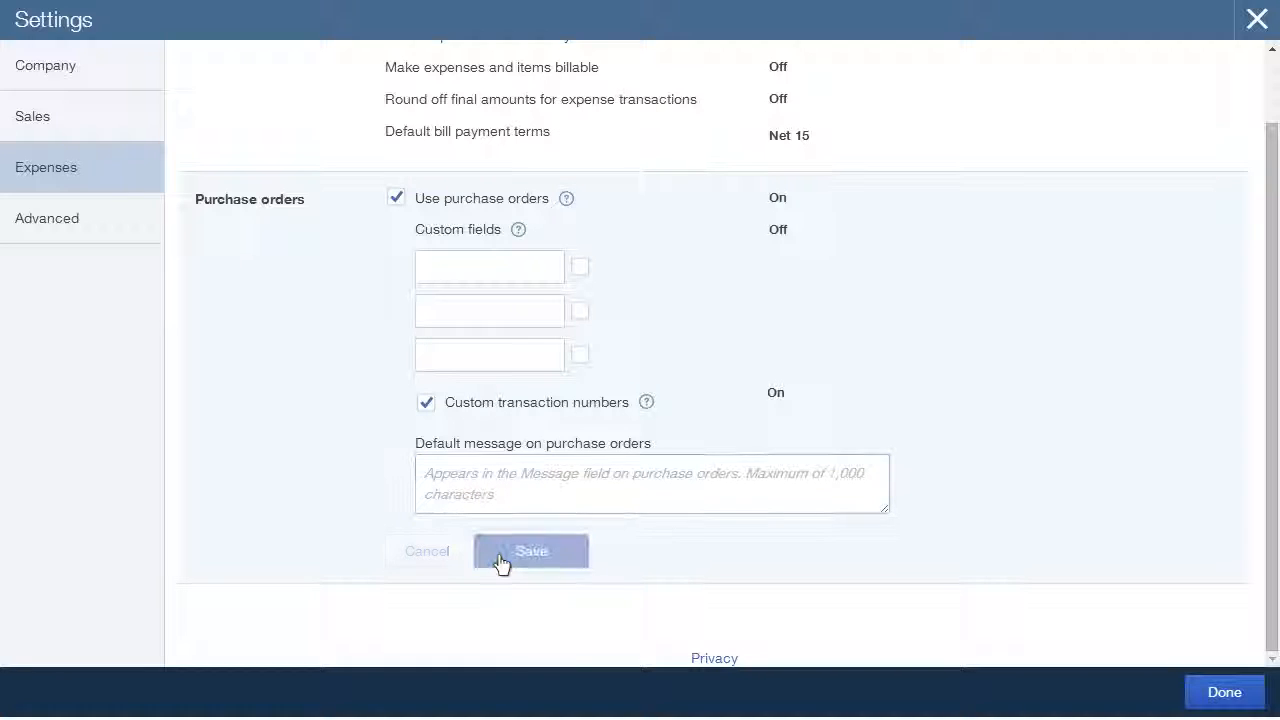
left_click(532, 552)
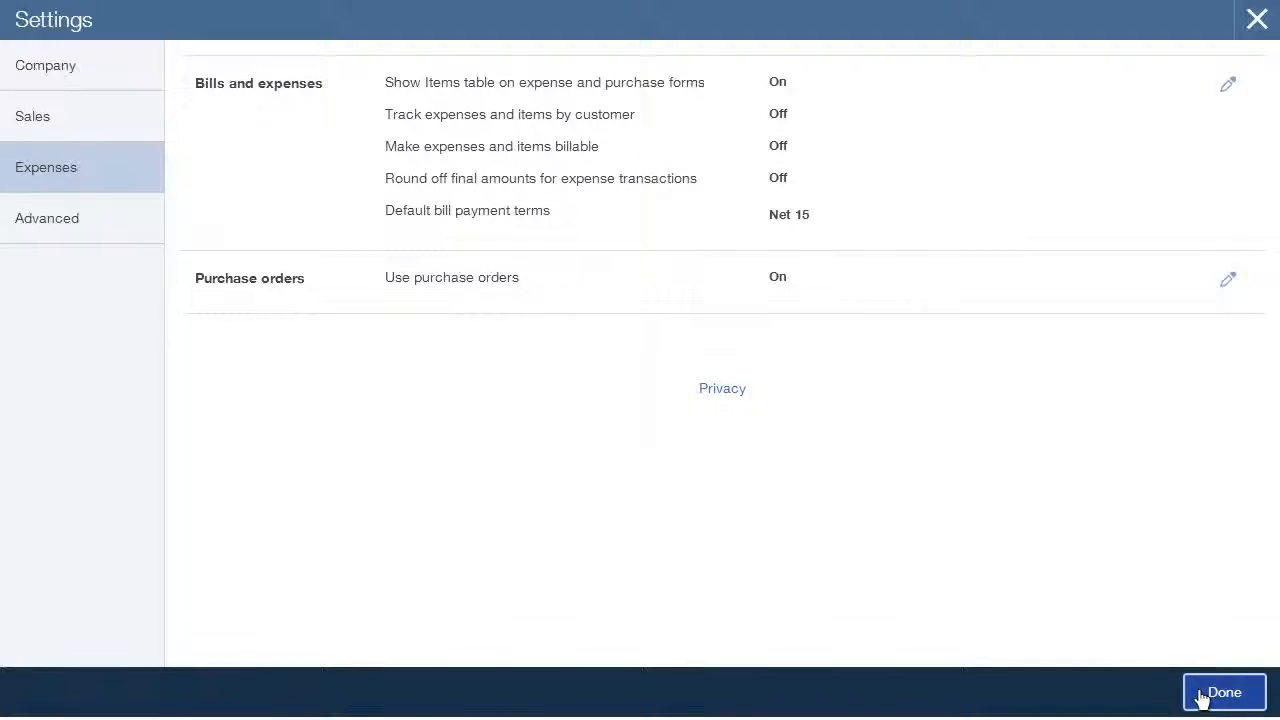
left_click(1224, 692)
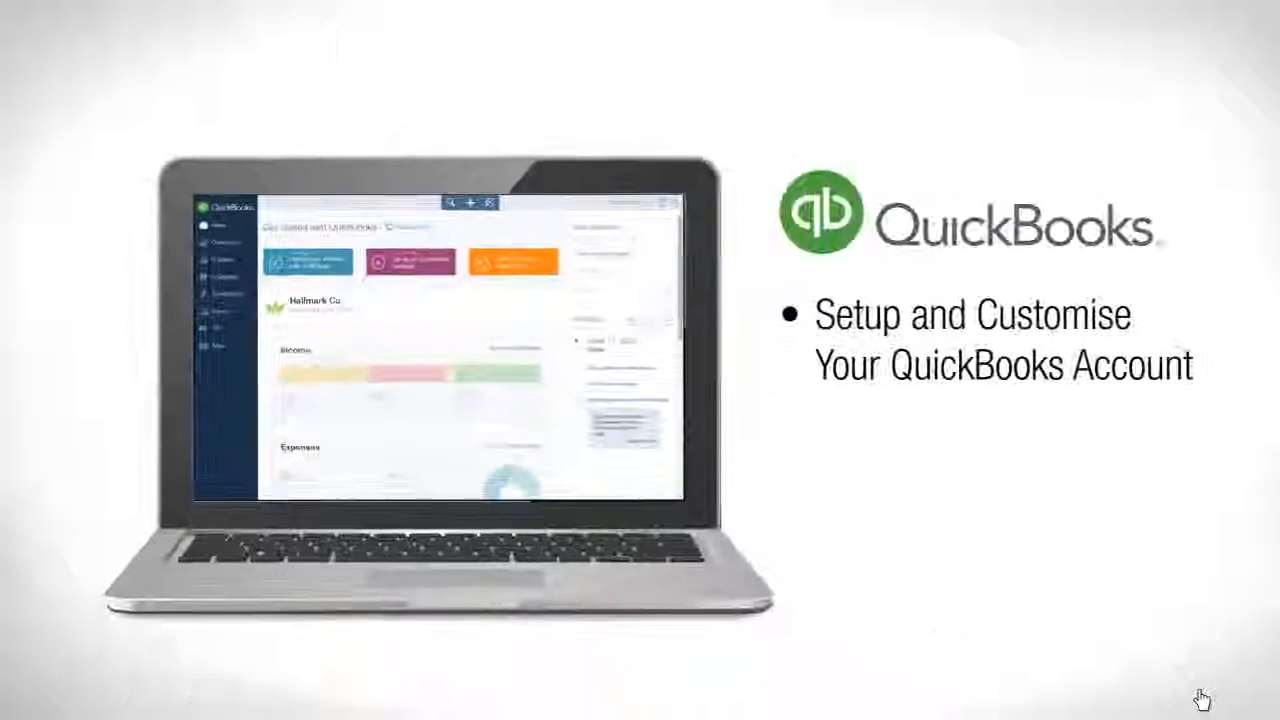